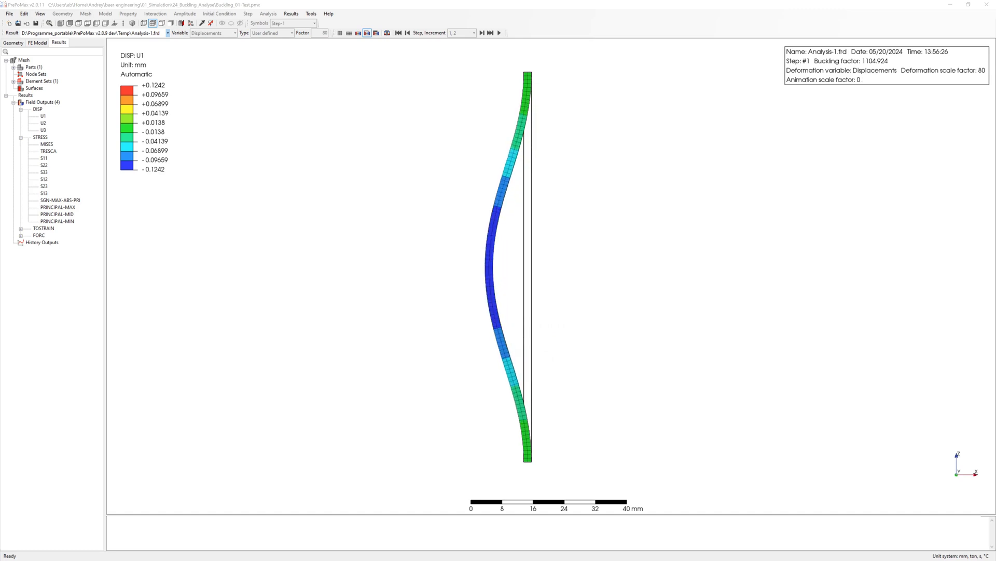
Step: Start a new empty 3D model in mm, ton, s, °C units, discarding the loaded results
click(499, 32)
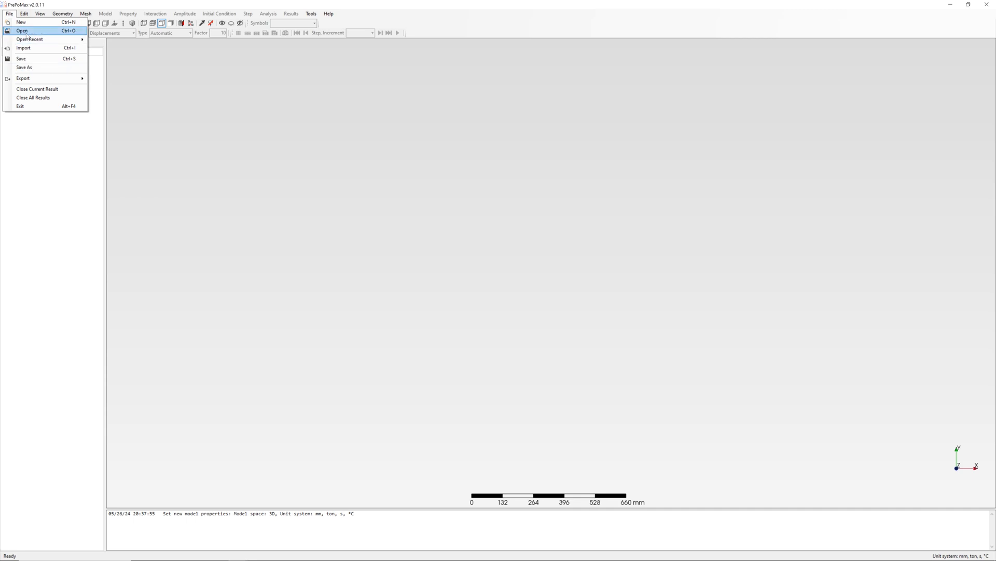
Step: Import the beam_2x2x100mm.step geometry into the model
click(22, 30)
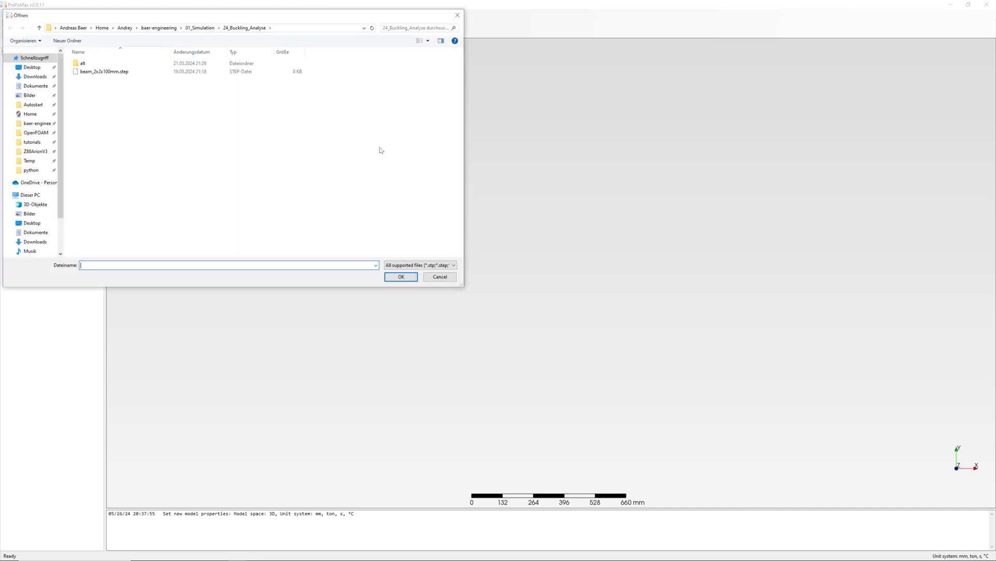
click(103, 63)
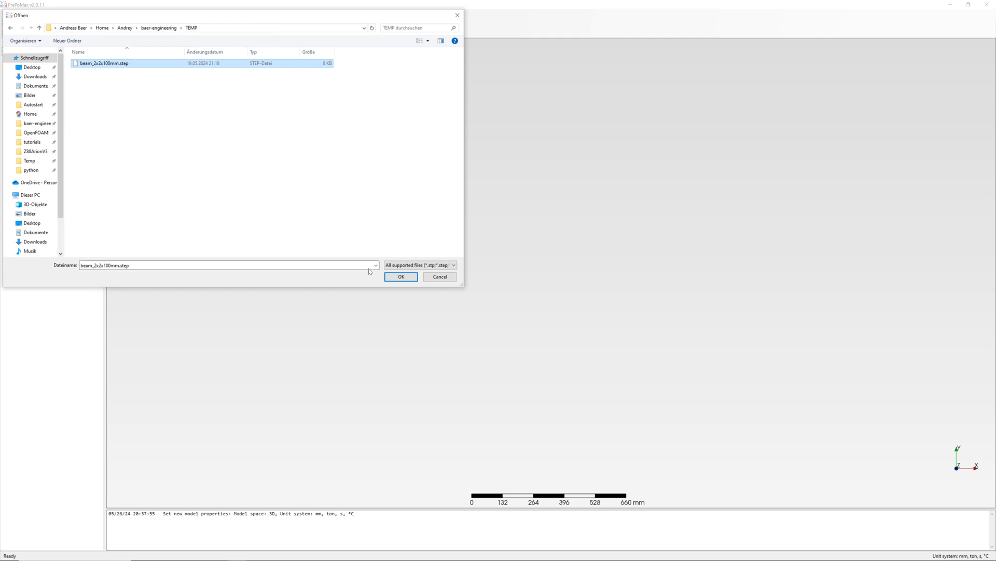
click(401, 276)
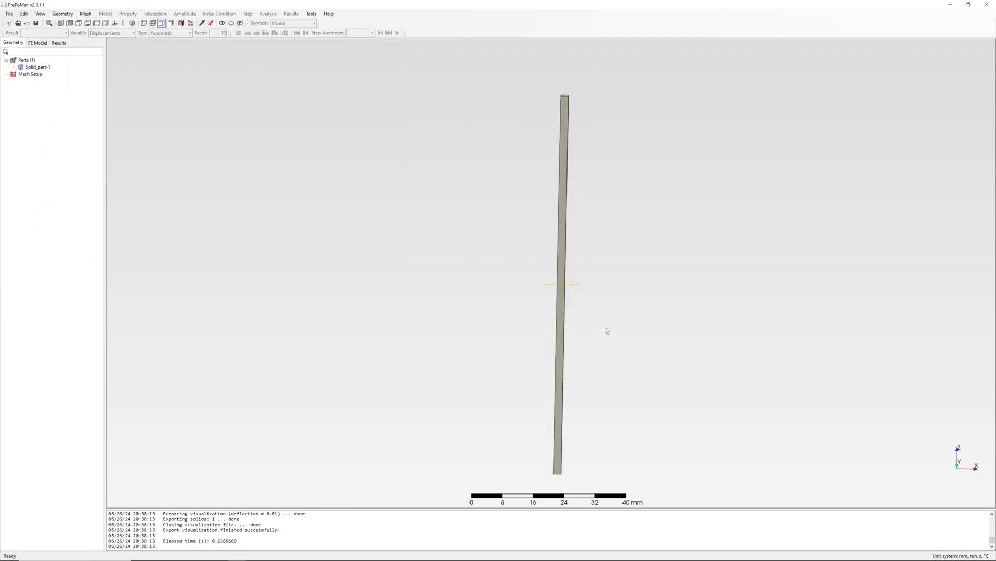
Step: Add meshing parameters with 1 mm max/min element size and first-order elements
click(85, 13)
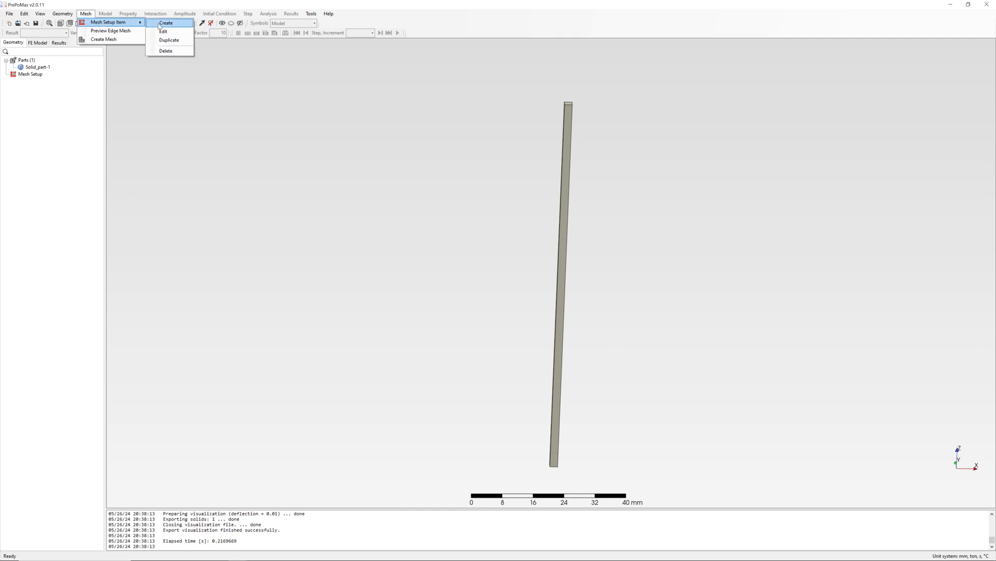
click(166, 23)
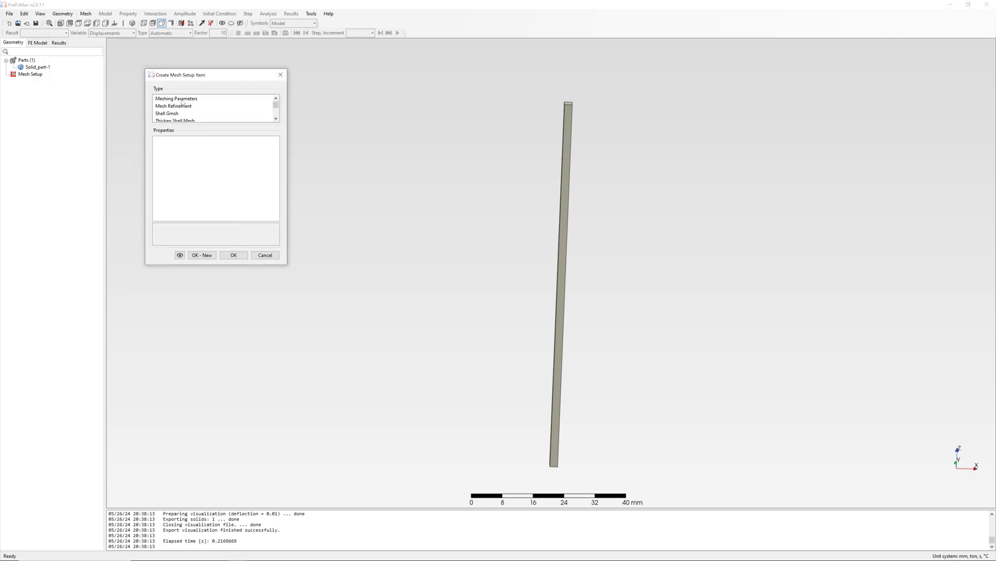
click(177, 98)
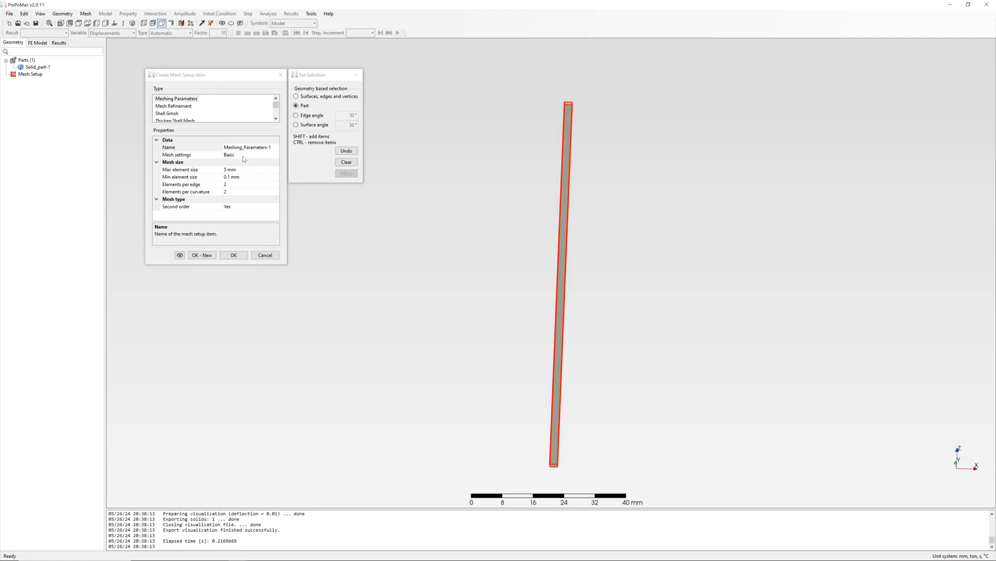
click(247, 154)
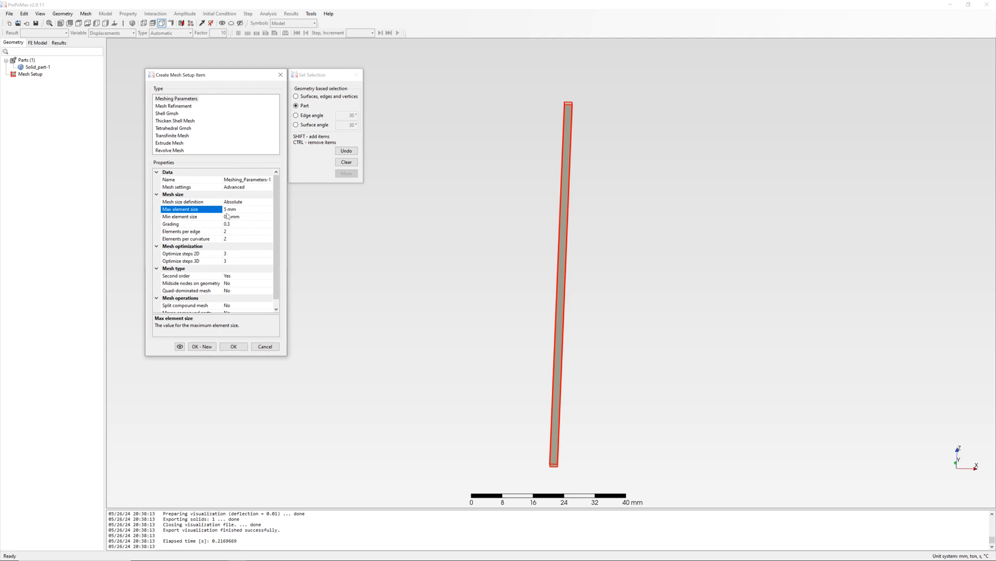
click(179, 216)
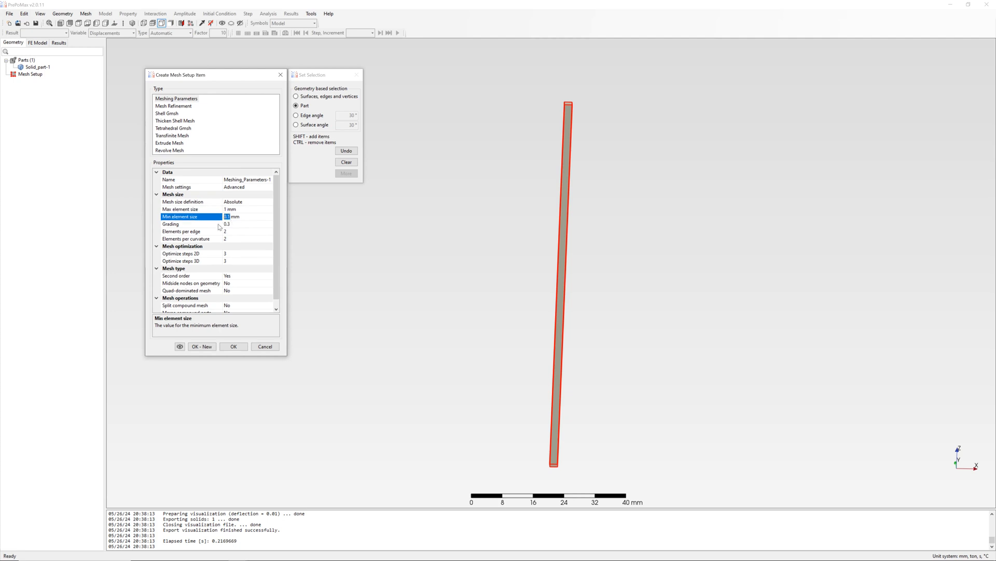
click(191, 239)
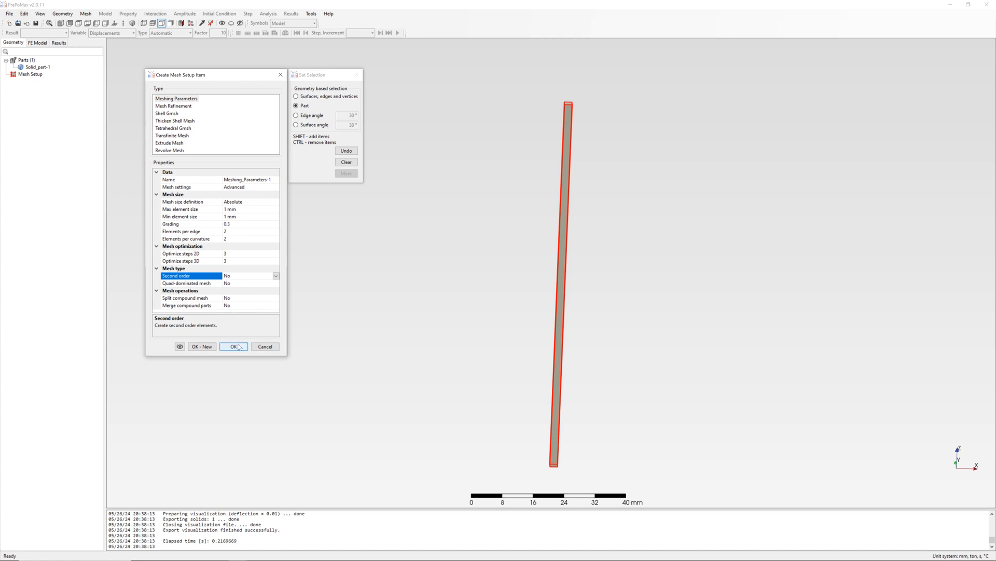
click(233, 347)
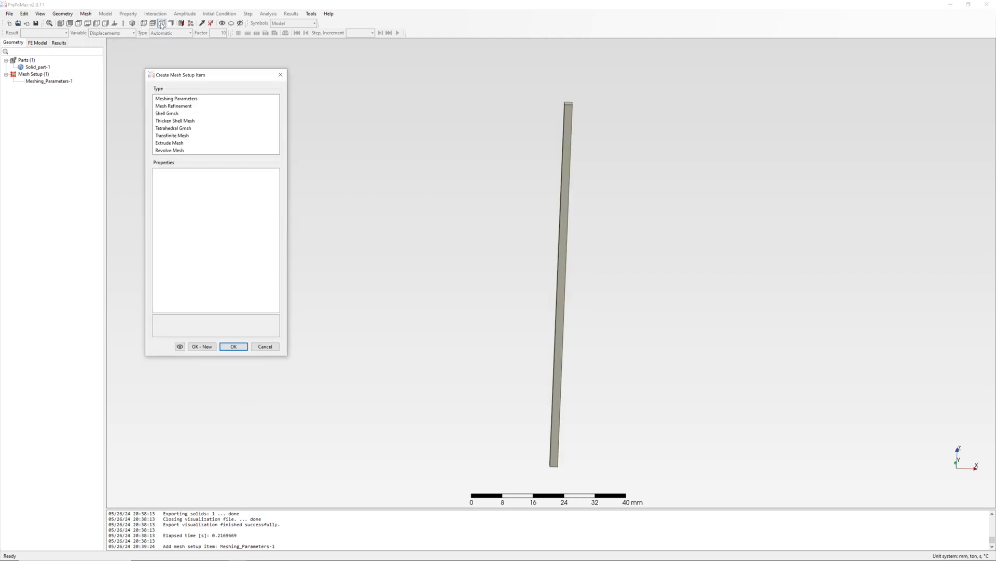
Step: Add an extrude mesh from the top face: Frontal-Delaunay for quads, Blossom recombination, 100 elements along the beam
click(169, 142)
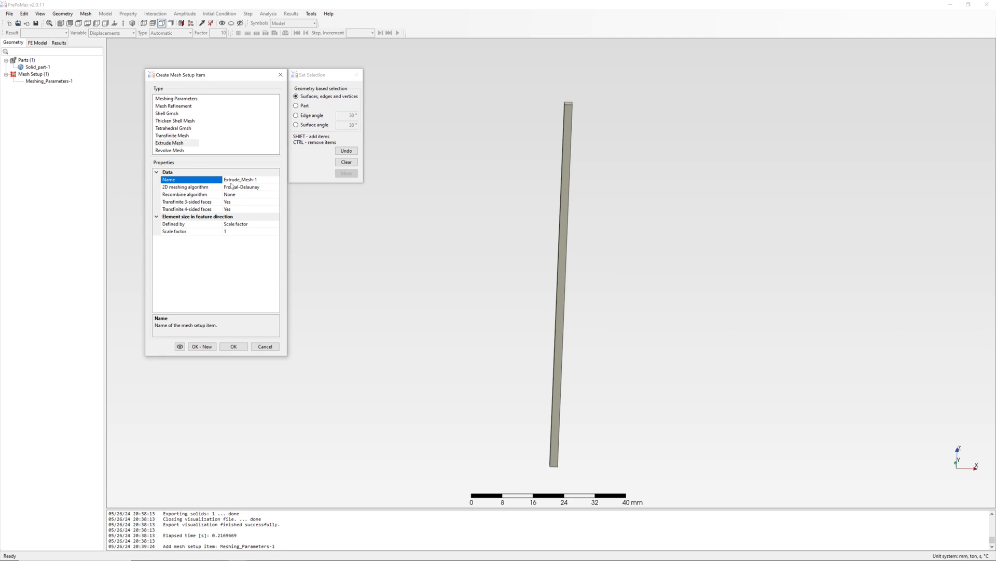
click(250, 187)
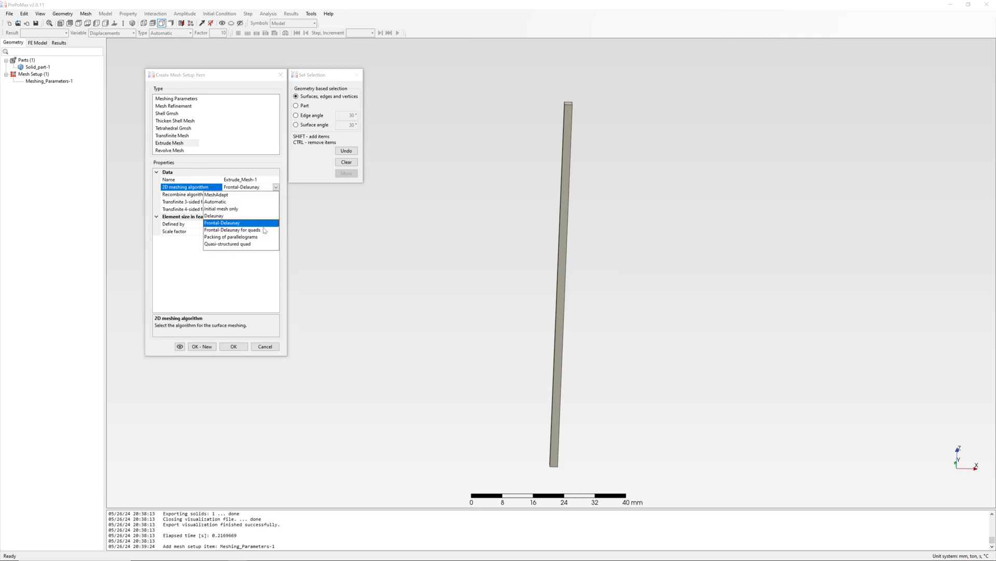
click(234, 229)
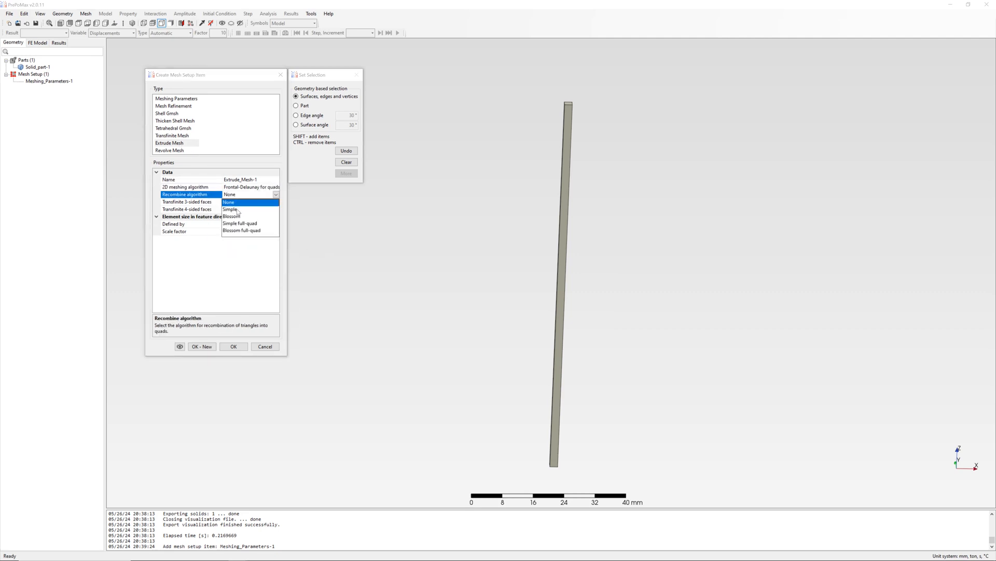
click(232, 216)
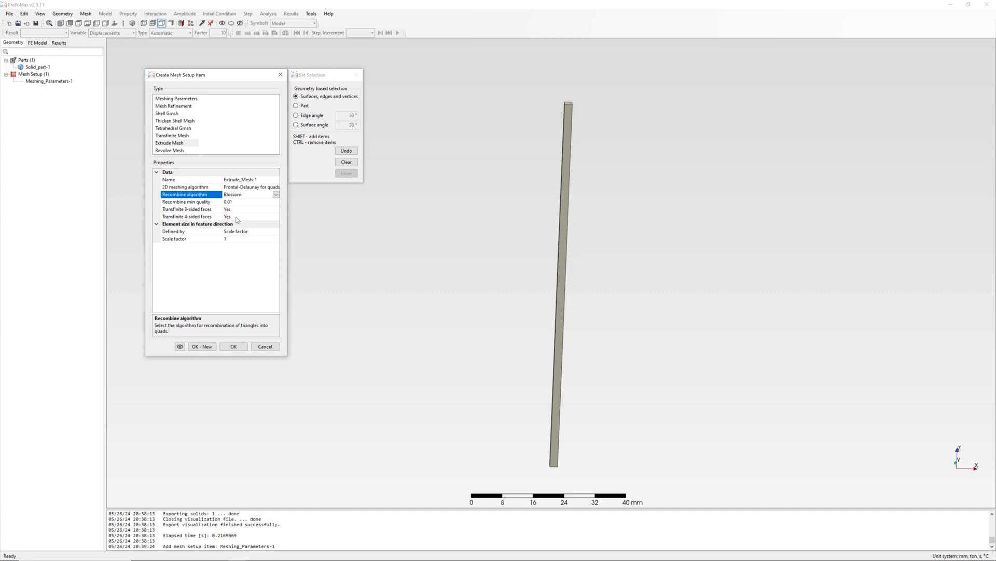
click(247, 231)
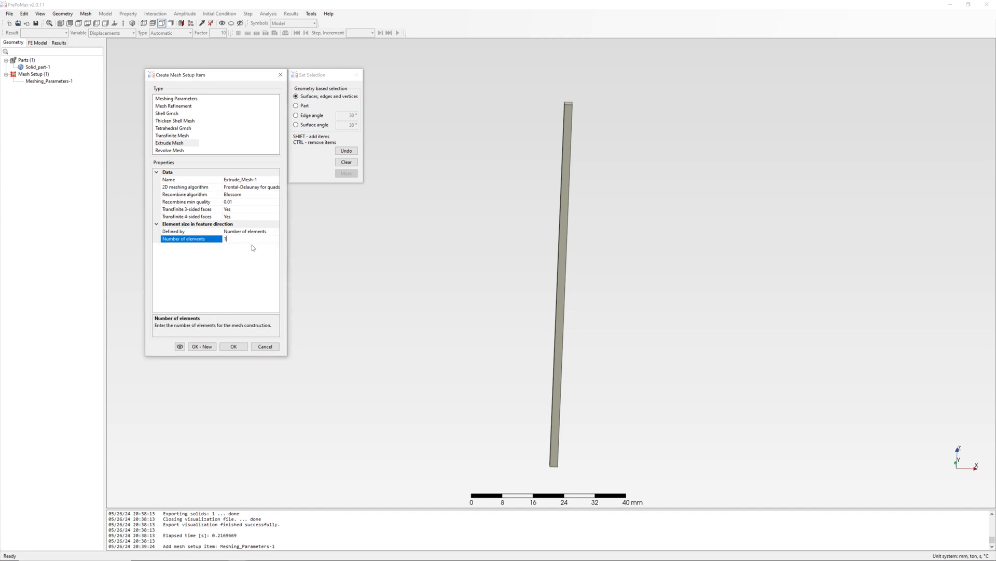
text(100)
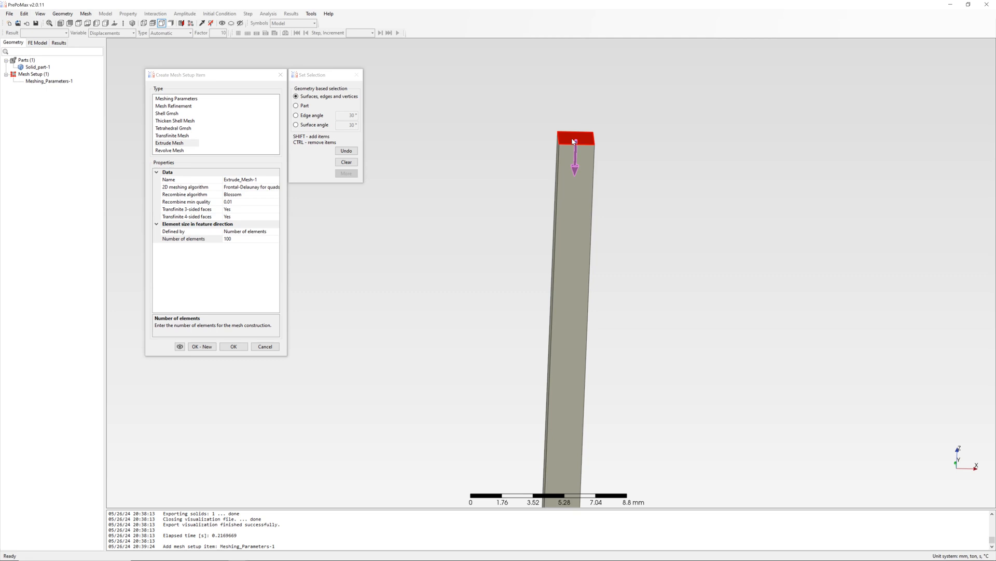
click(179, 347)
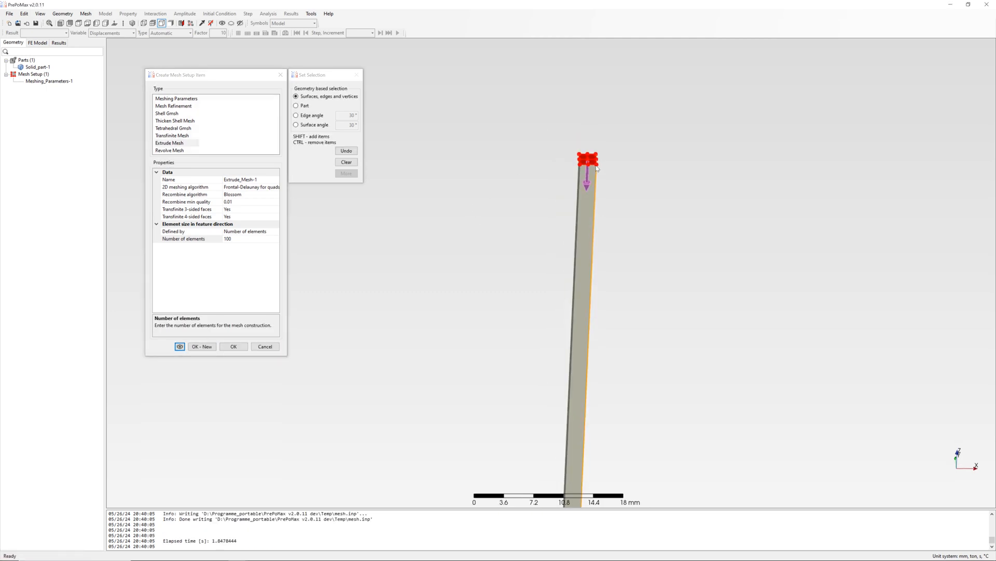
click(234, 346)
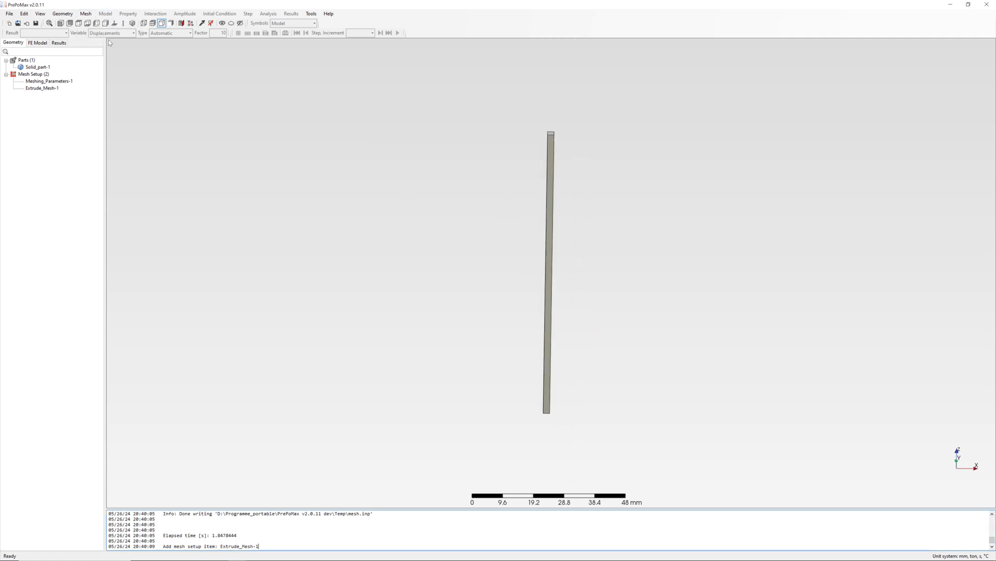
Step: Generate the 400-element mesh and choose the linear hexahedron element type for the part
click(37, 43)
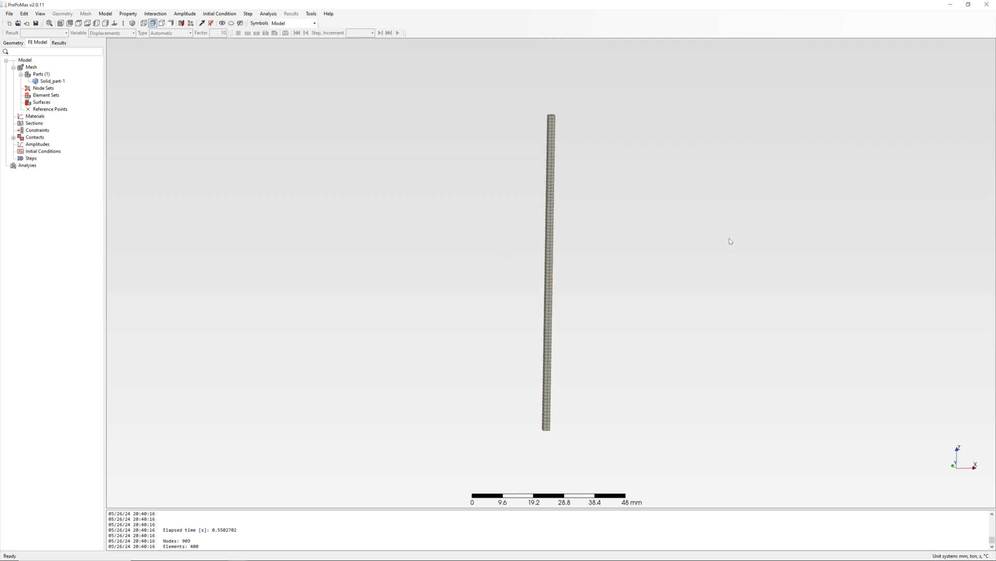
click(13, 42)
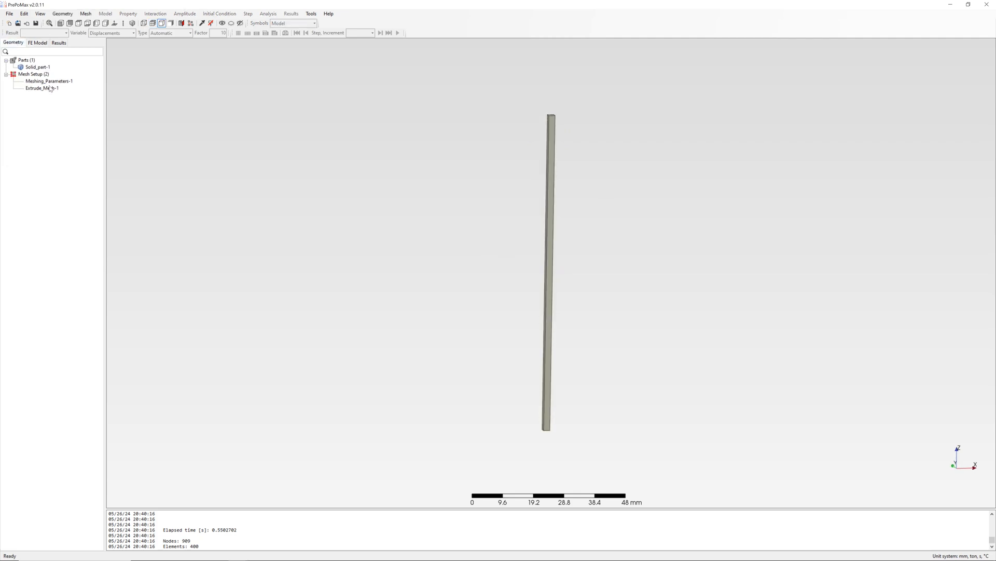
click(38, 43)
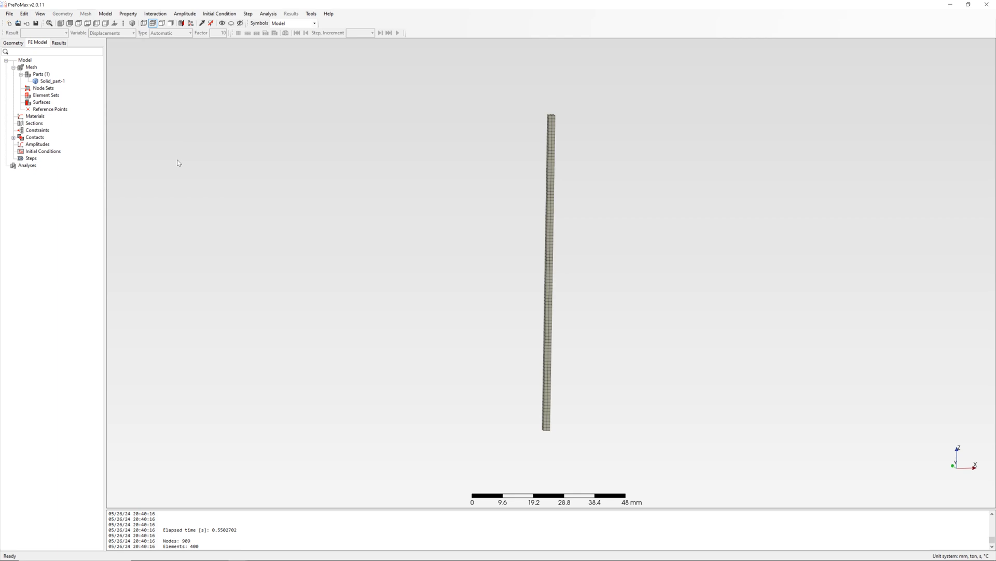
double_click(52, 81)
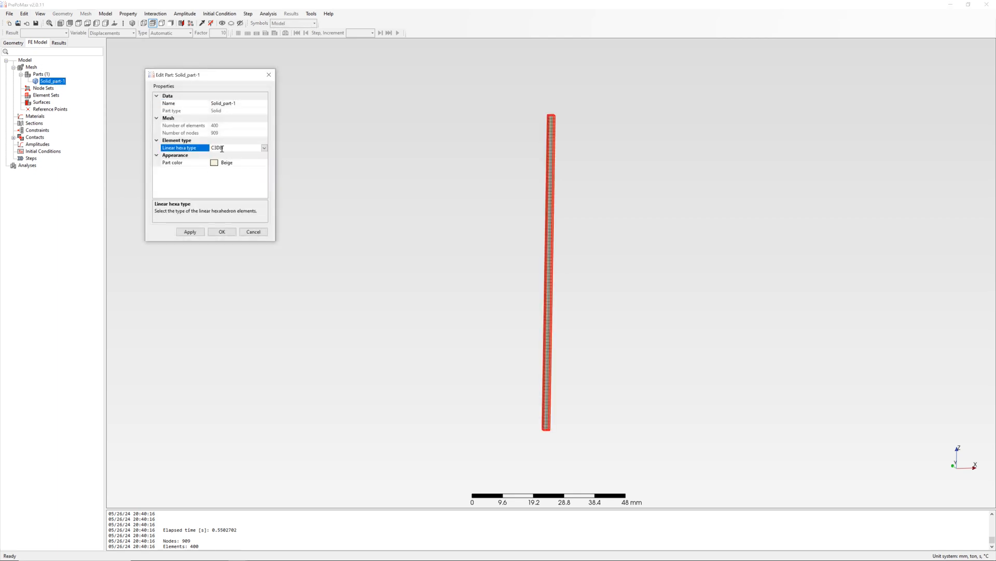
click(222, 231)
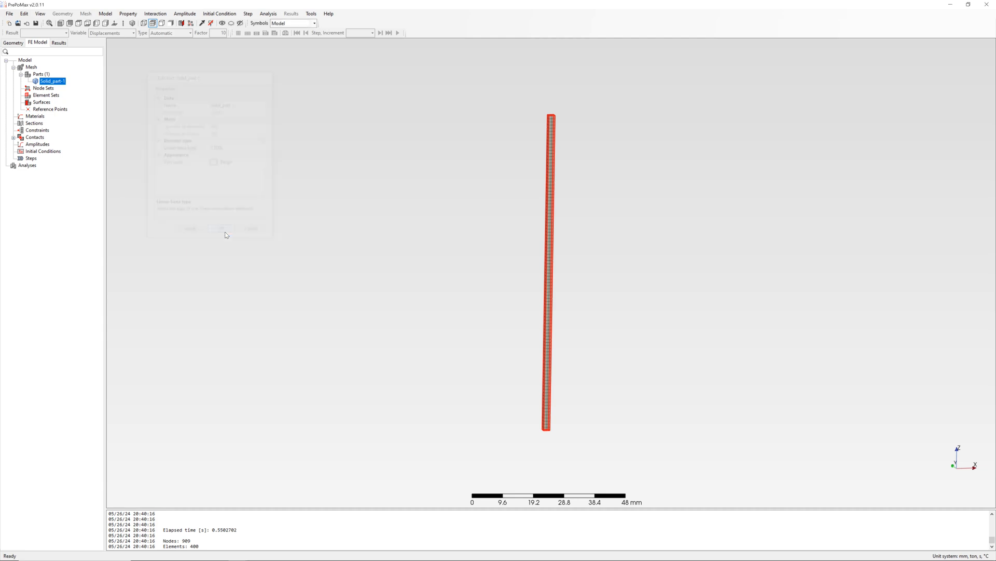
Step: Apply the element type and create reference points at the column ends (z 101 and -1)
click(224, 229)
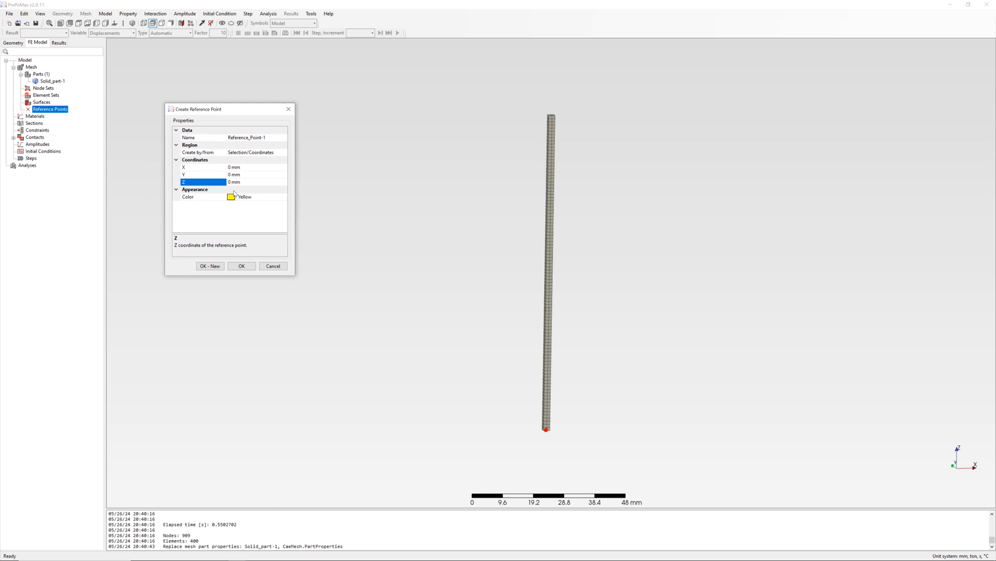
text(101)
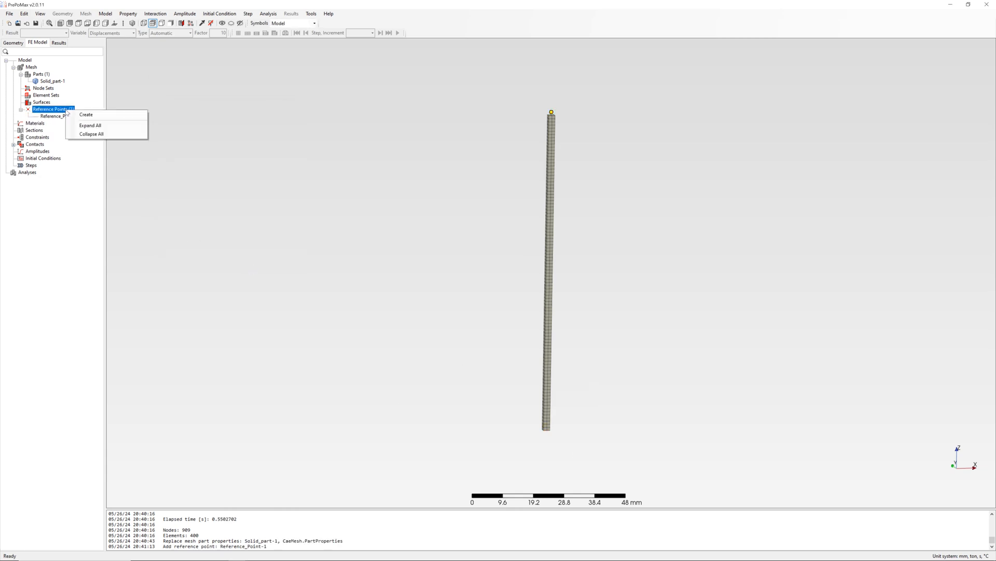
click(86, 115)
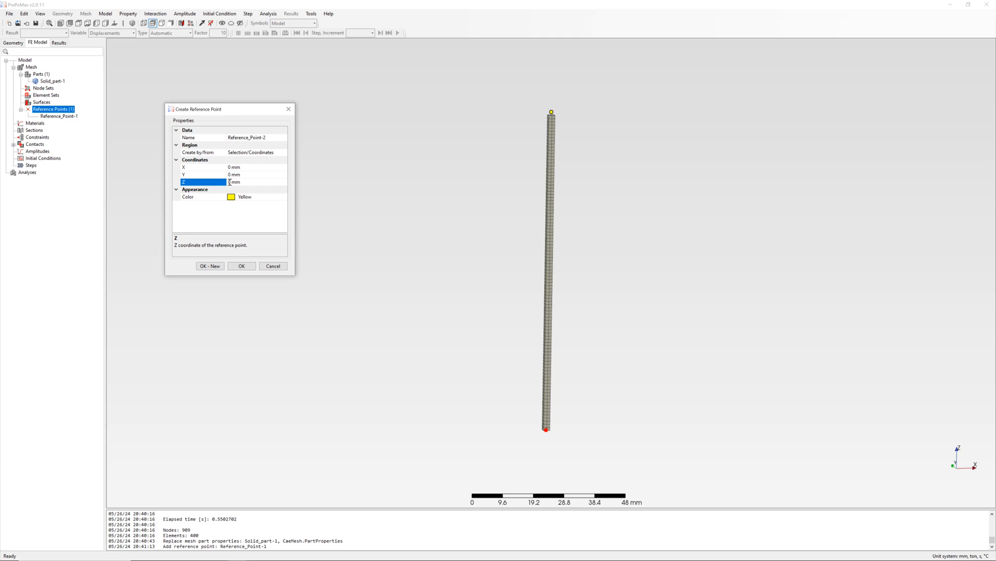
text(-1)
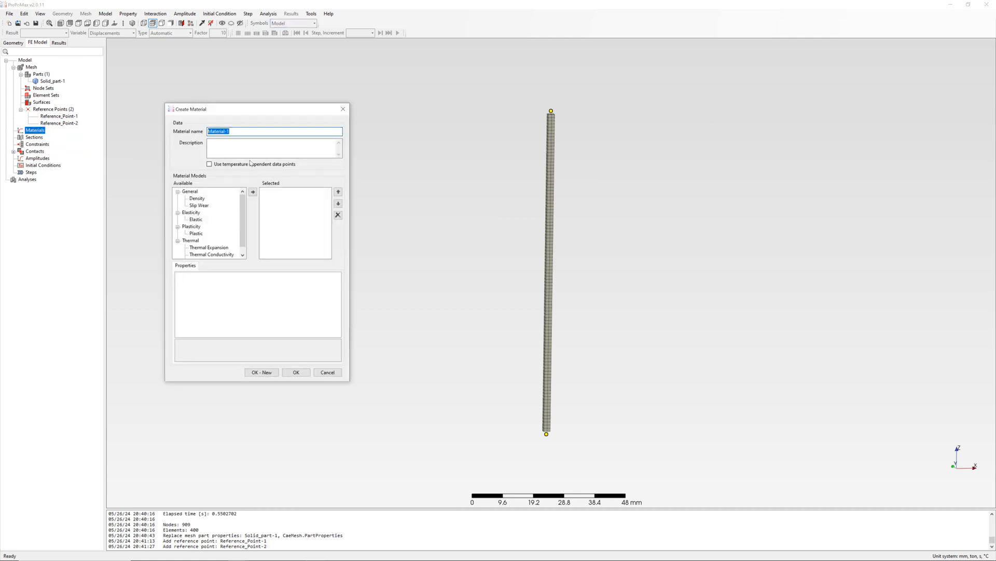
Step: Define steel with E 210000 MPa, ν 0.3 and assign a solid steel section to the part
text(steel)
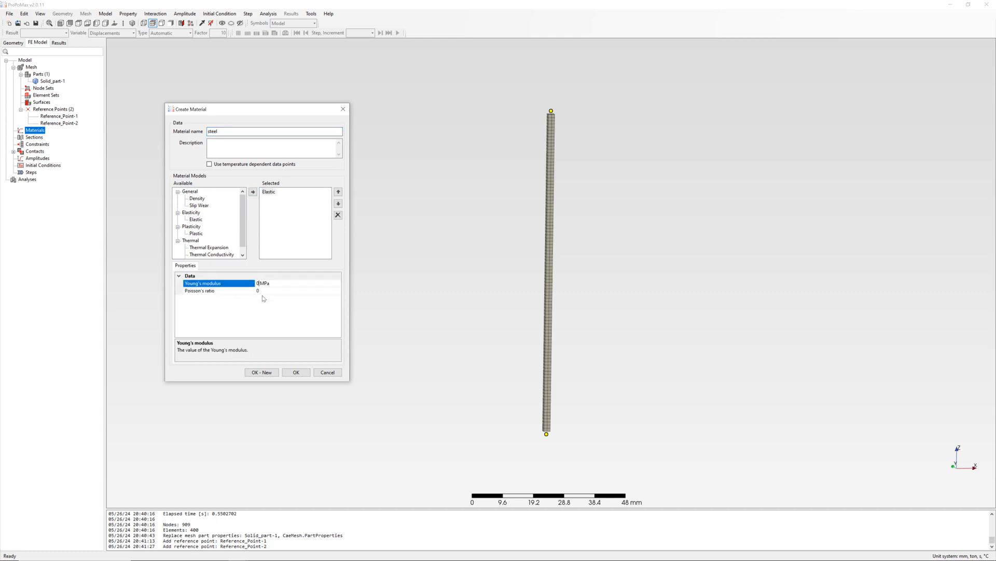
text(210000)
click(297, 290)
text(.3)
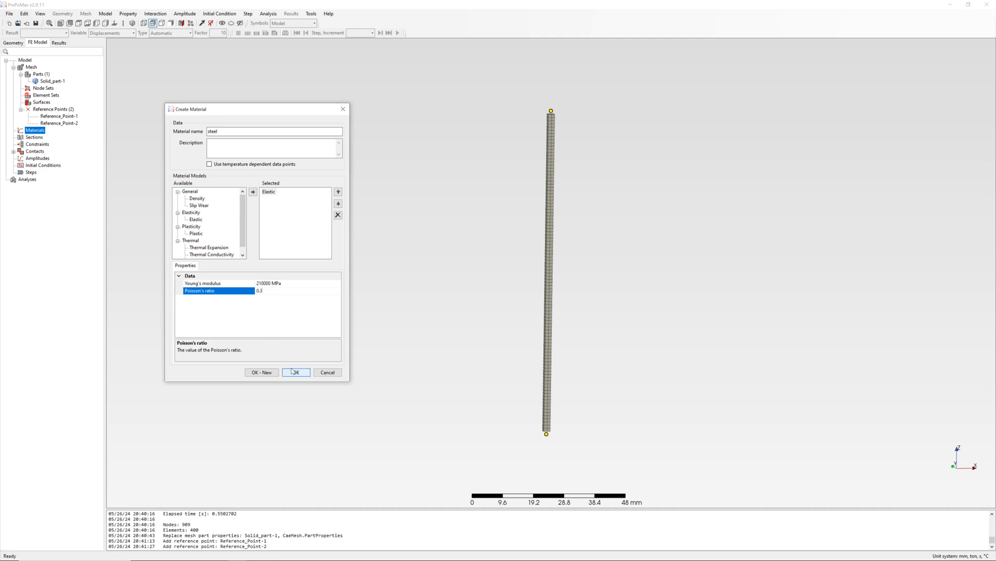
click(296, 372)
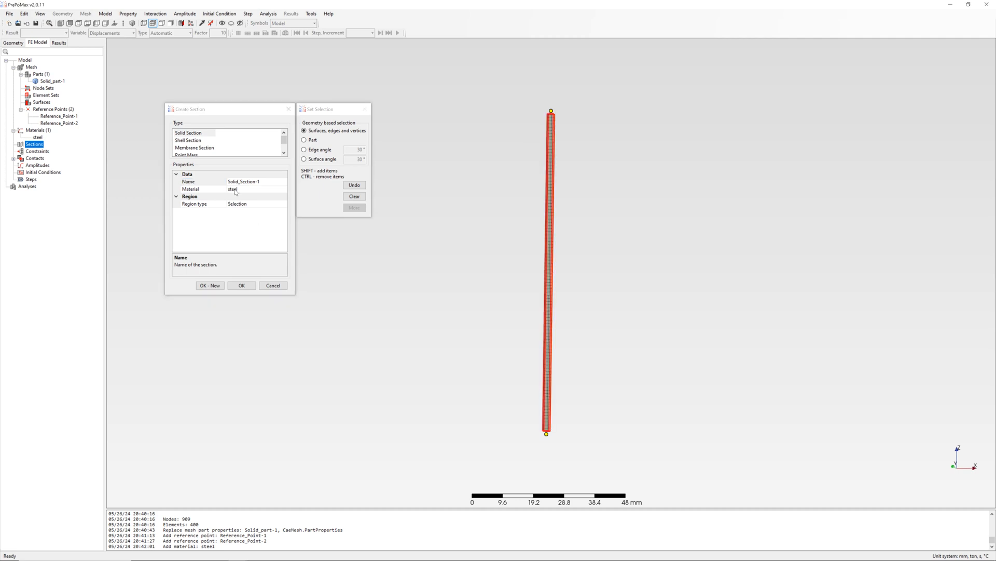
click(241, 284)
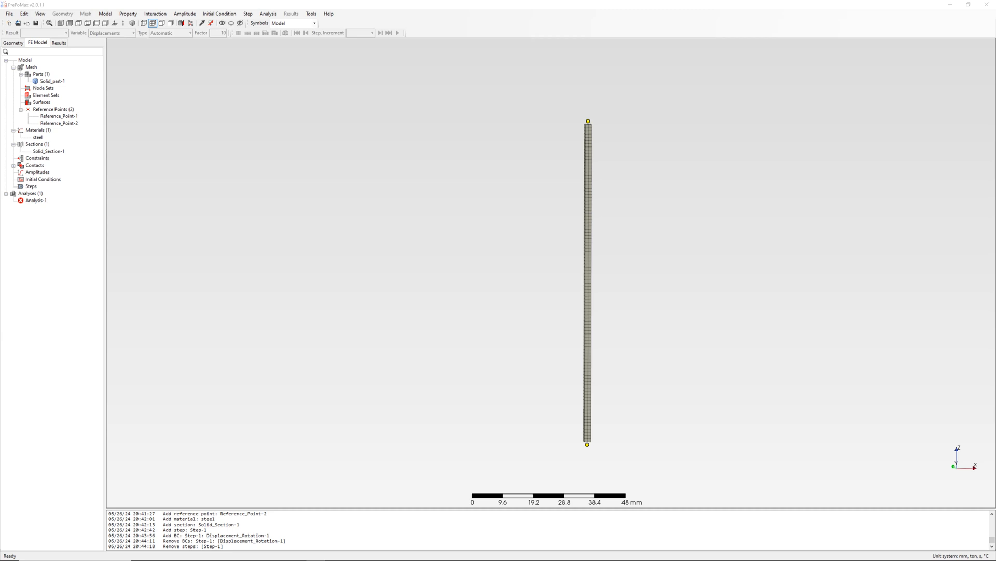
mouse_move(639, 193)
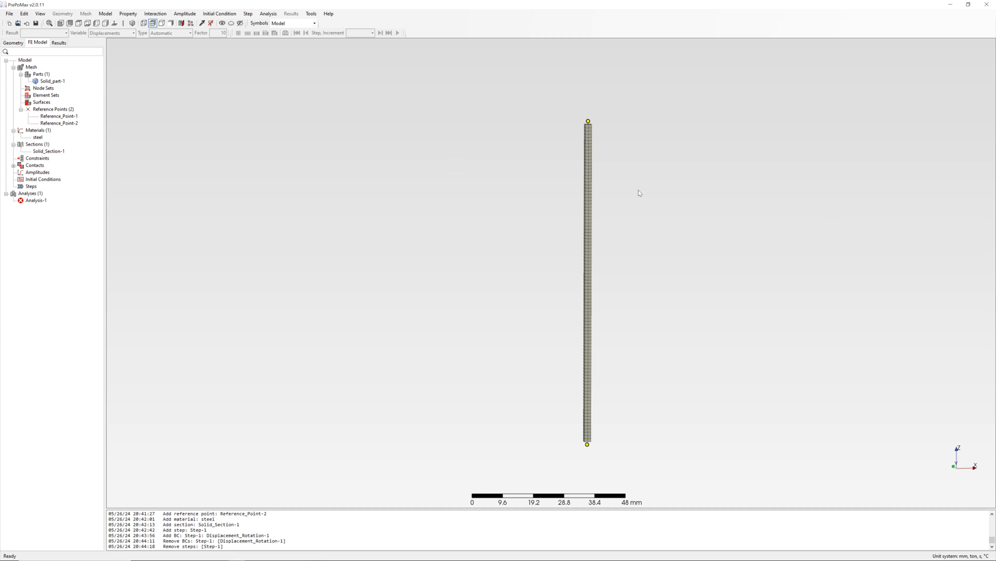
Step: Tie the column end faces to their reference points with rigid body constraints
click(38, 158)
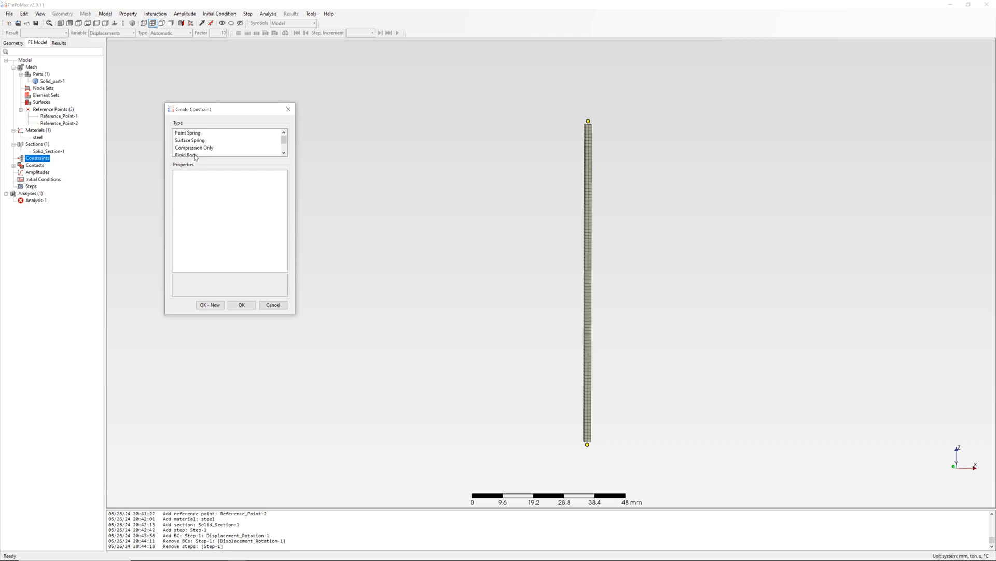
click(186, 147)
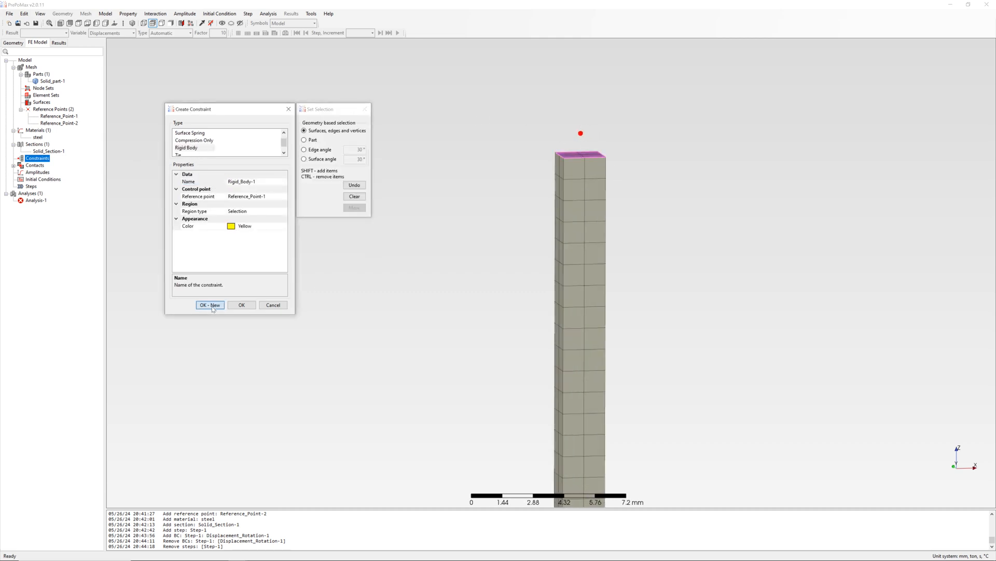
click(210, 305)
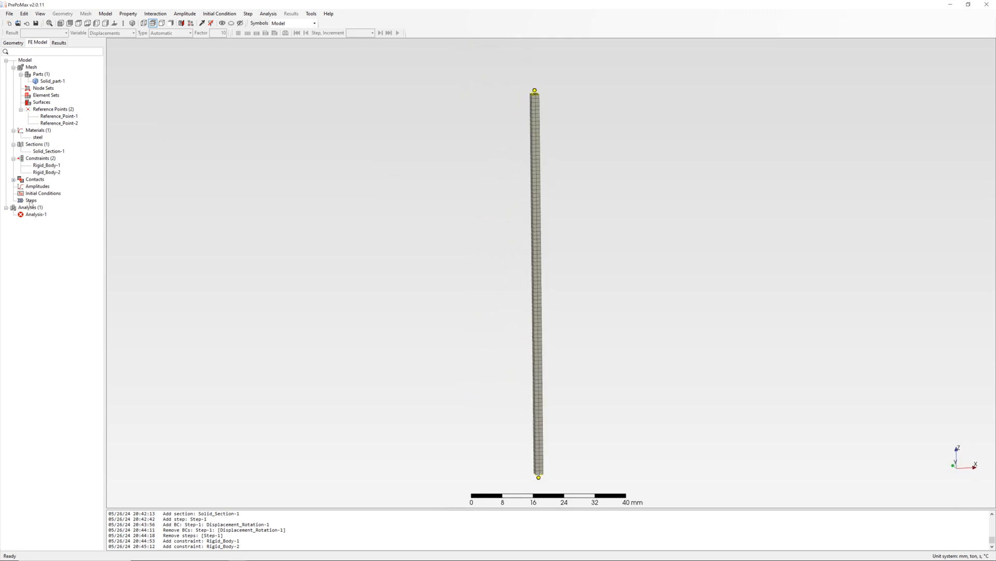
Step: Start a new analysis step of the Buckle type
double_click(31, 200)
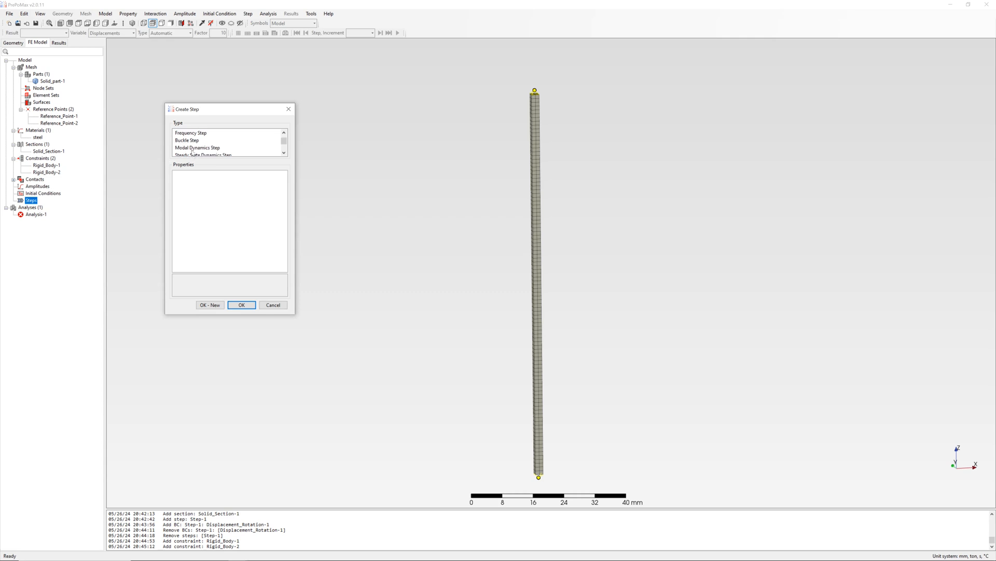
click(186, 140)
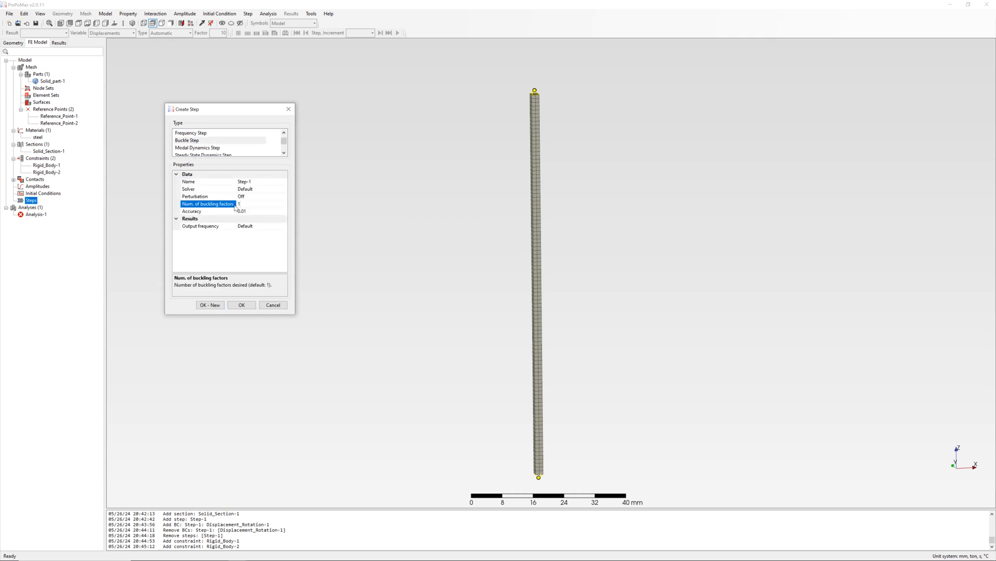
Step: Create the buckle step and fix Reference_Point-2 in all six degrees of freedom
click(241, 304)
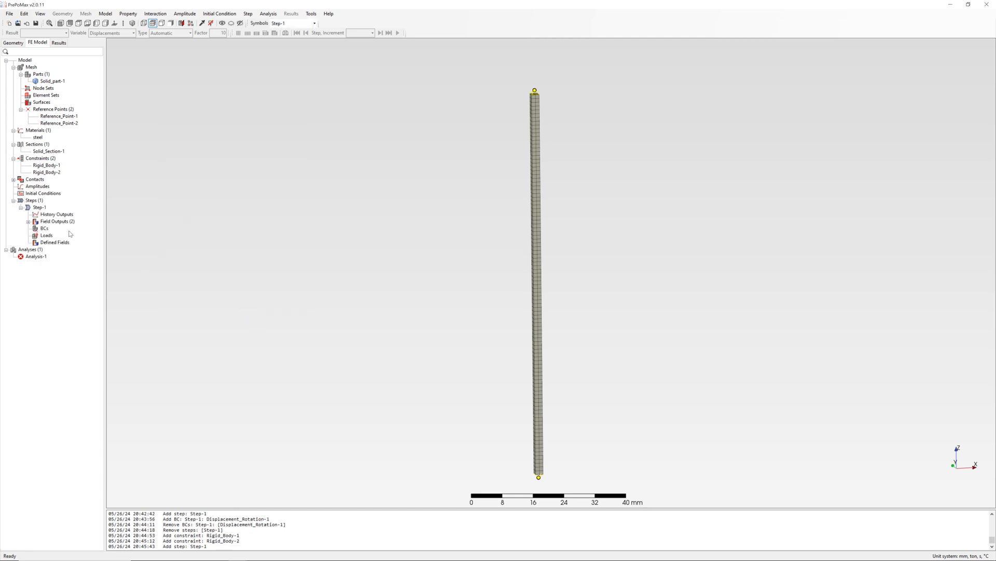
click(45, 228)
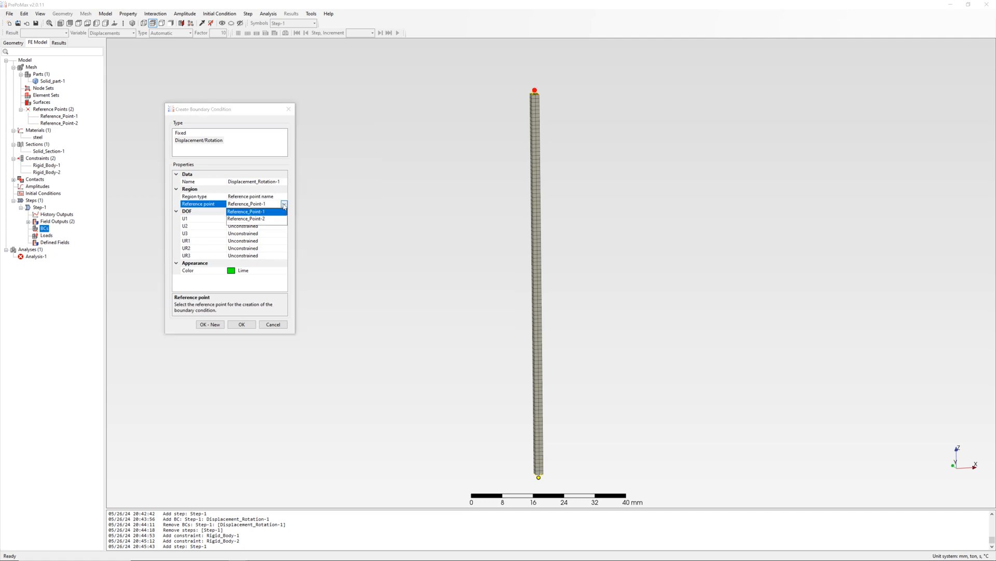
click(247, 218)
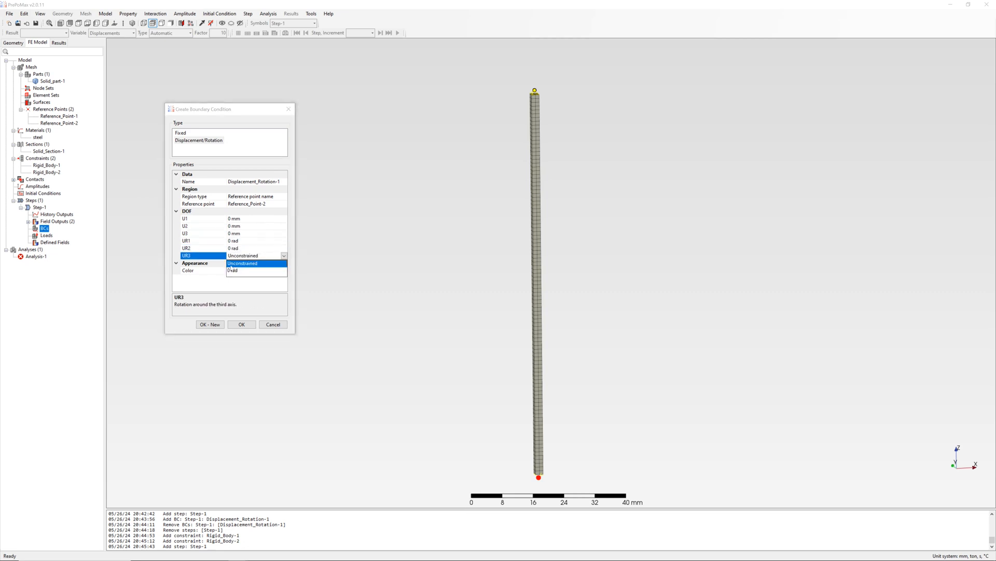
click(241, 324)
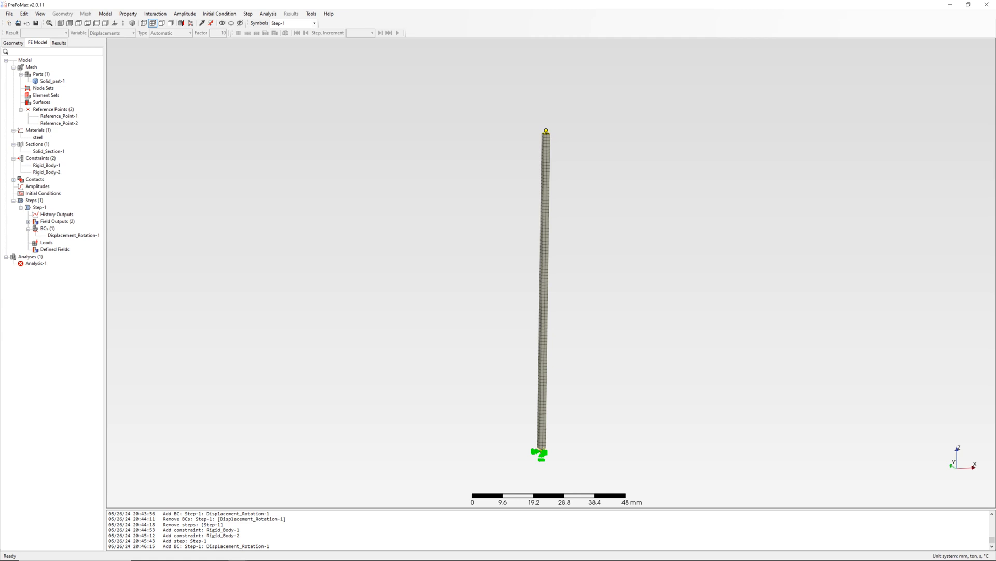
mouse_move(424, 296)
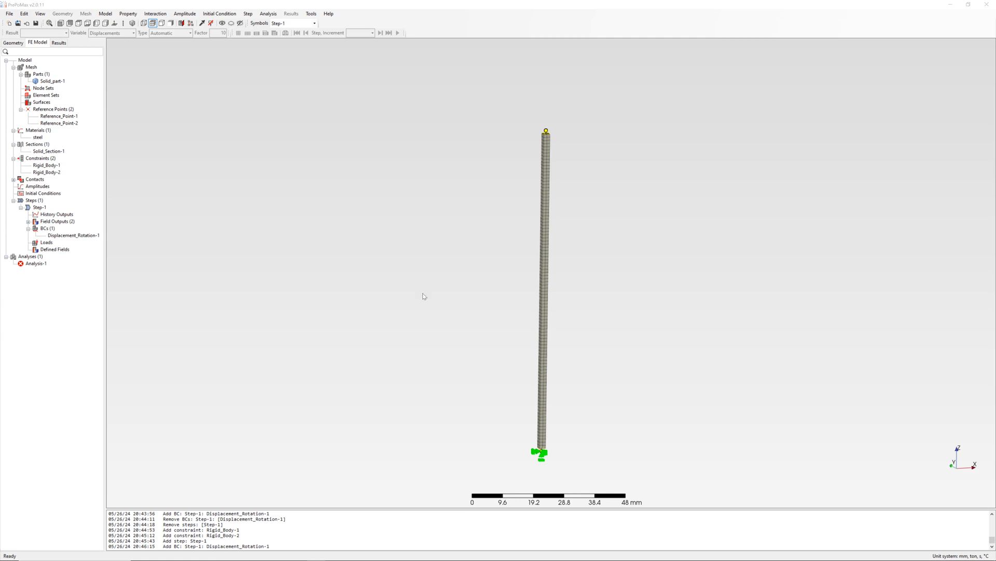
Step: Apply a concentrated force F3 = -1 N at the top reference point
right_click(47, 242)
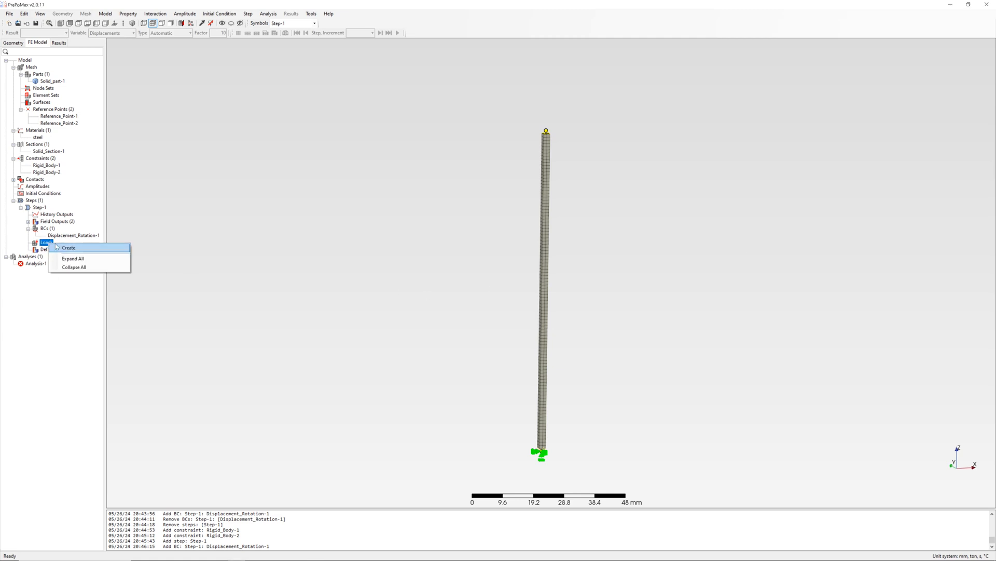
click(69, 247)
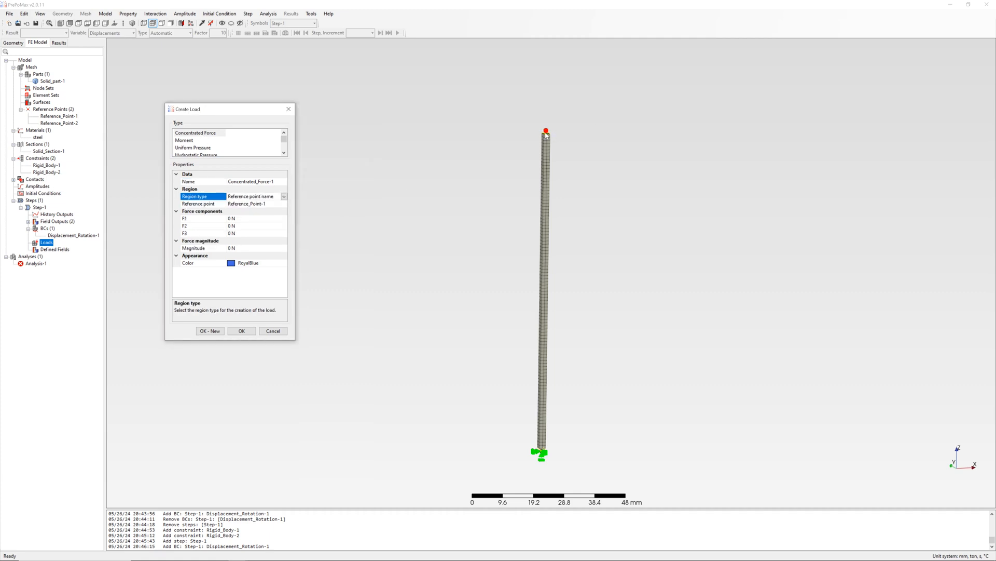
click(197, 232)
text(-1)
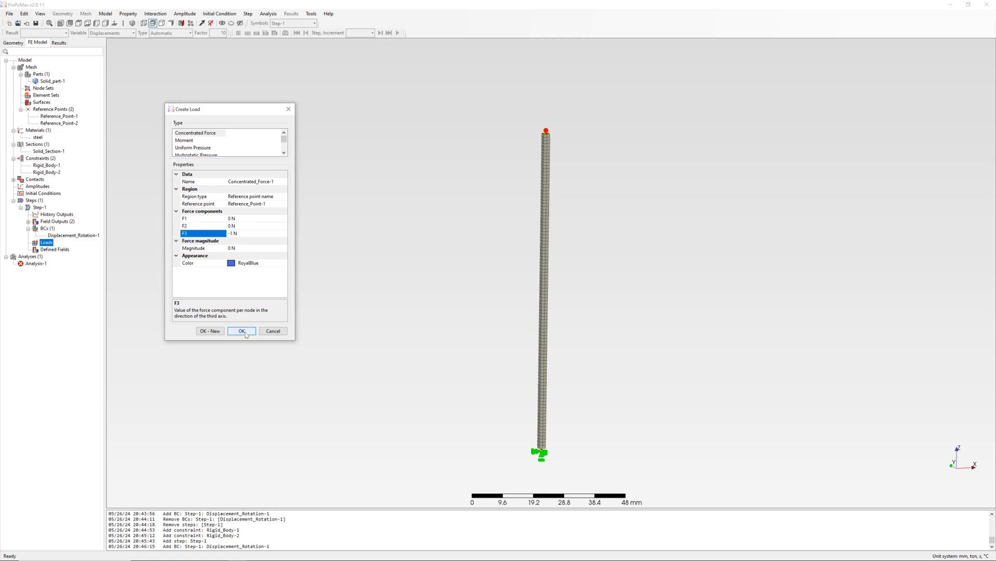
click(241, 330)
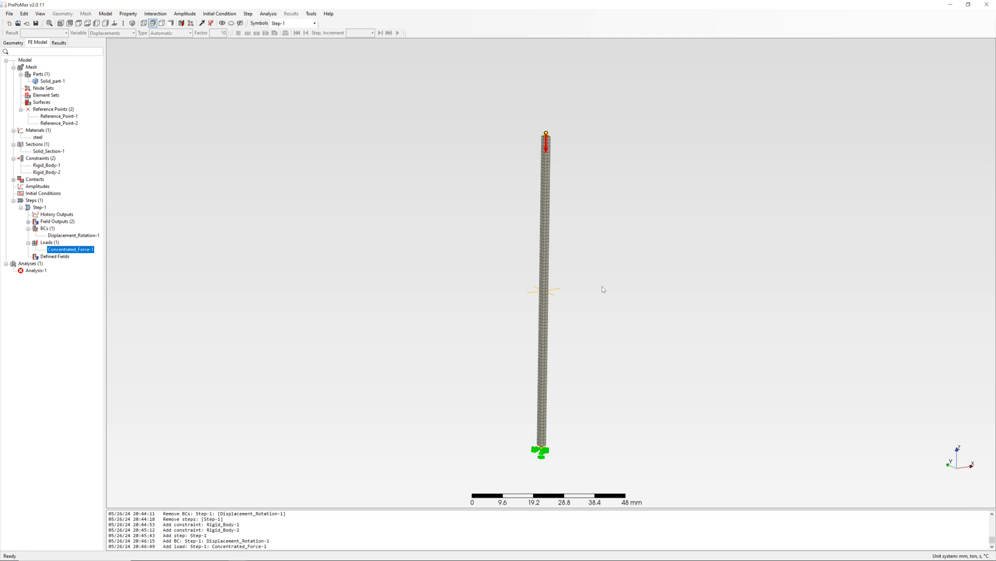
Step: Run the buckling analysis, overwriting old files, and load the results (factor ≈ 68.96)
right_click(35, 270)
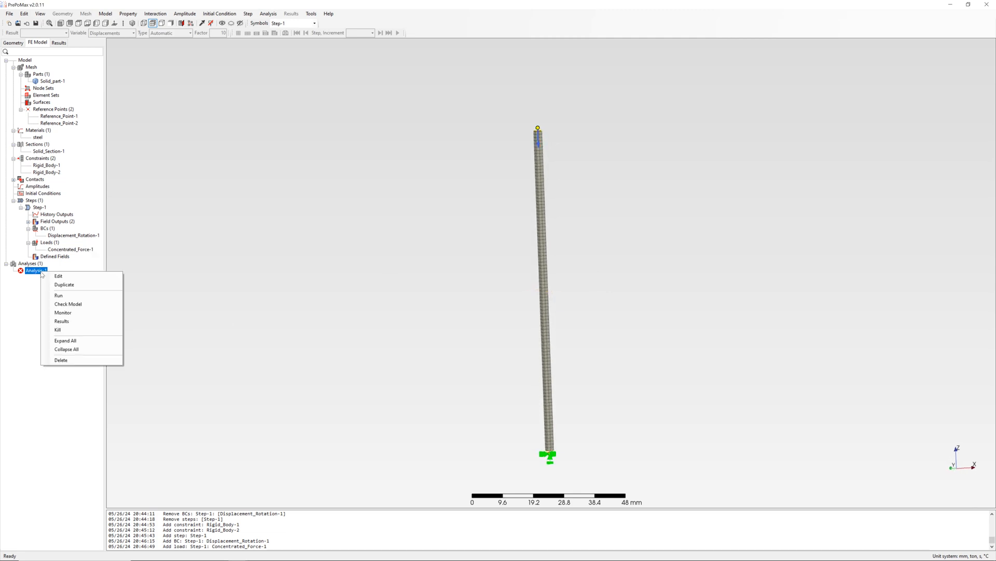
click(58, 295)
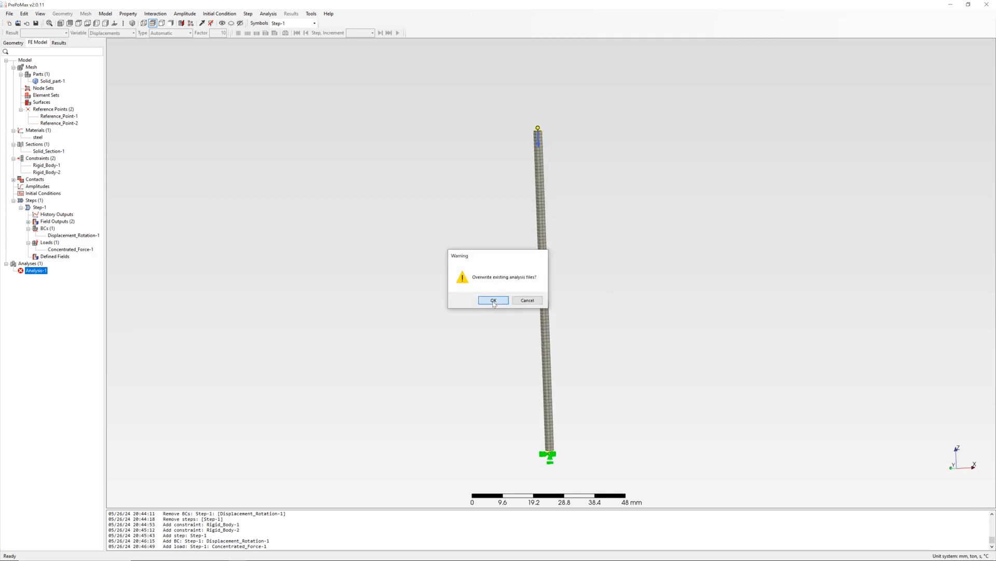
click(493, 300)
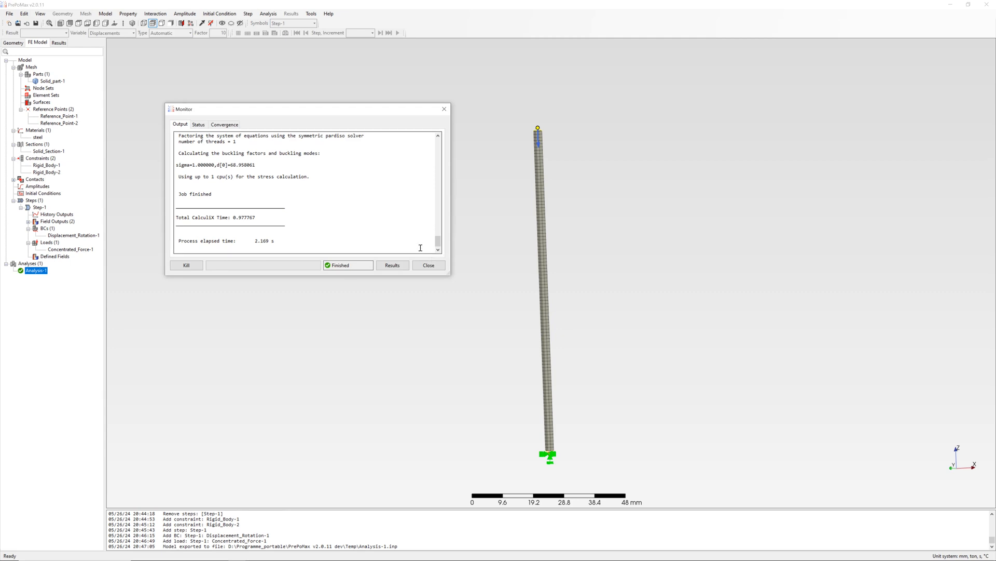
click(392, 265)
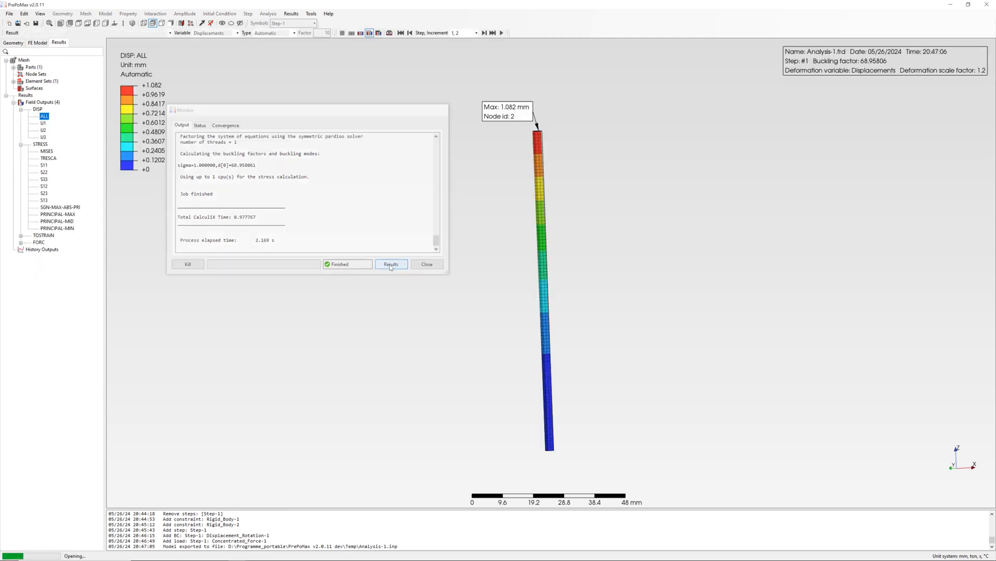
click(391, 264)
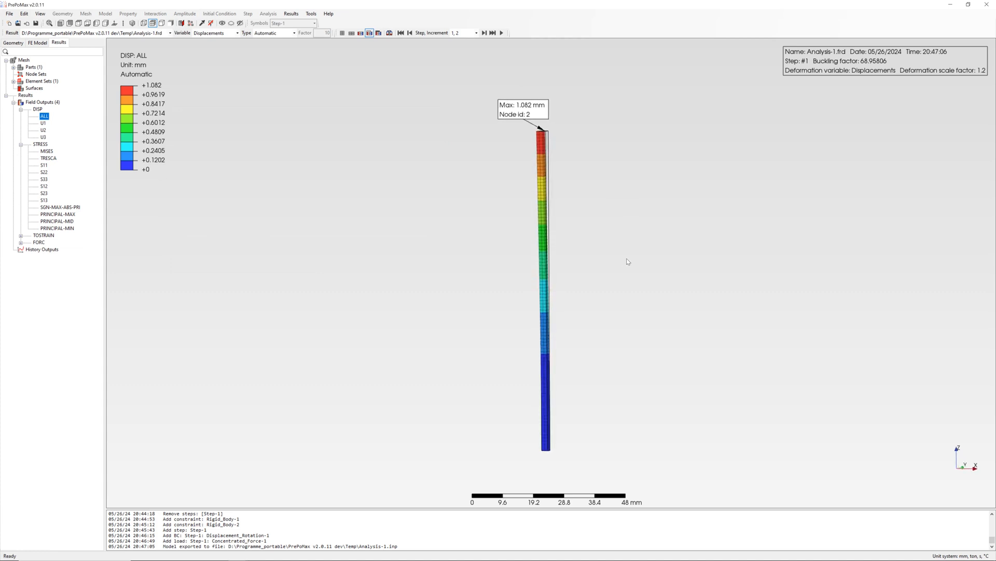
mouse_move(623, 260)
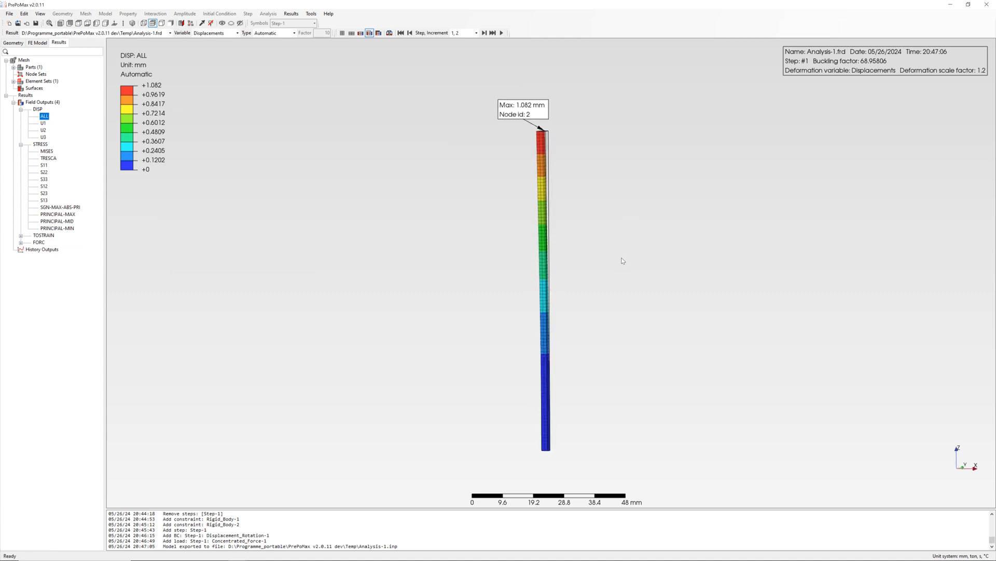
mouse_move(319, 51)
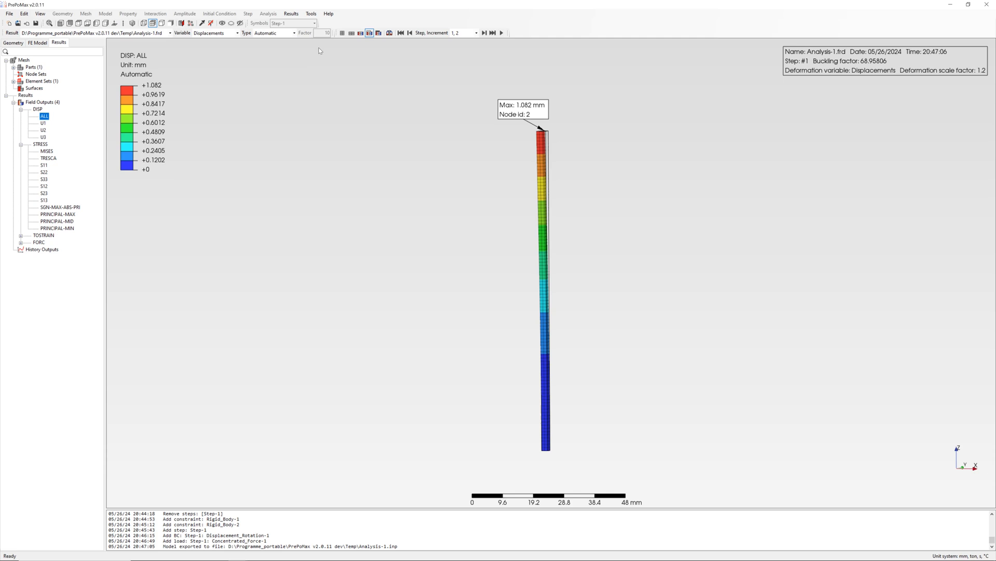
Step: Show the mode shape with Automatic x 5 deformation scale, then return to the FE model
click(296, 32)
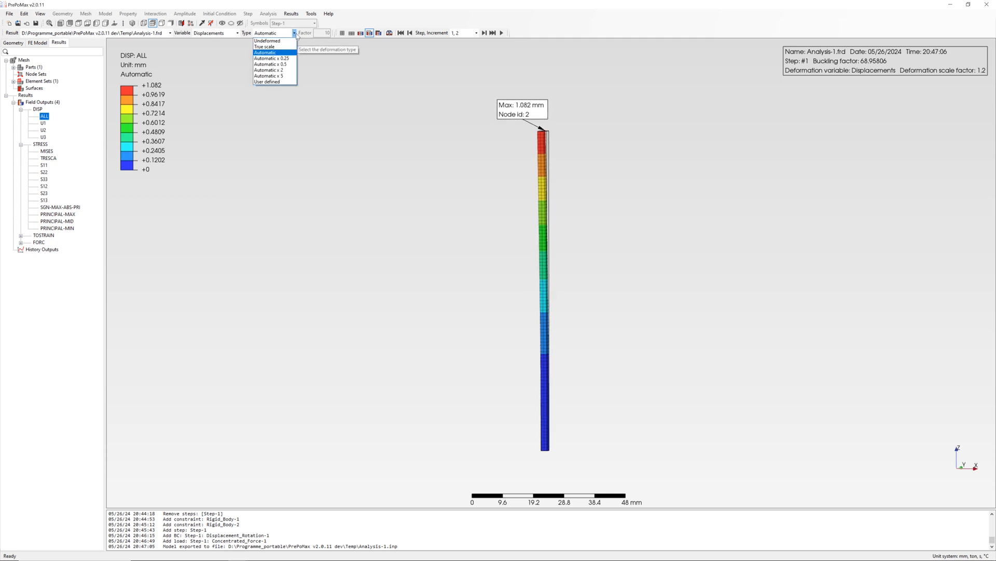
click(267, 76)
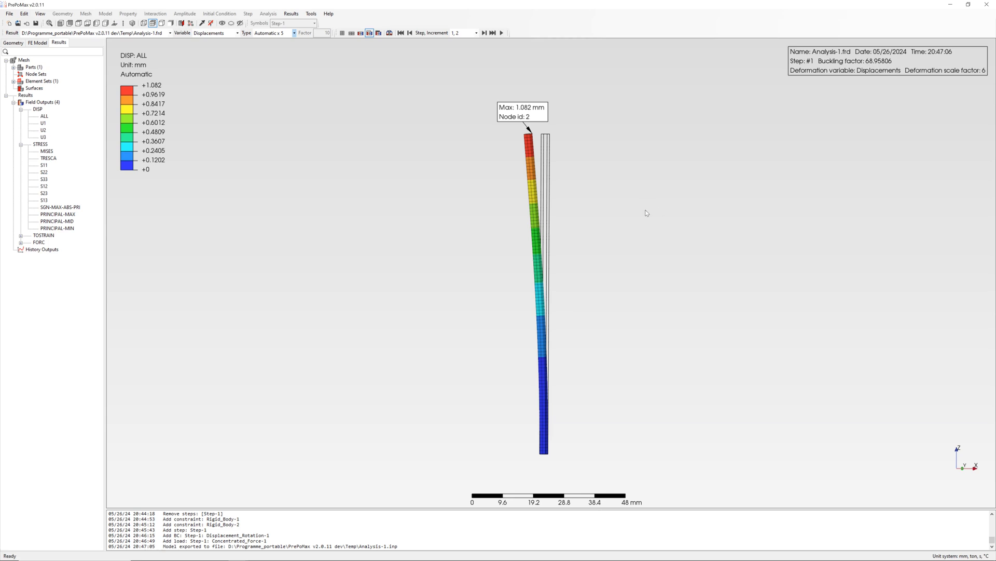
click(37, 42)
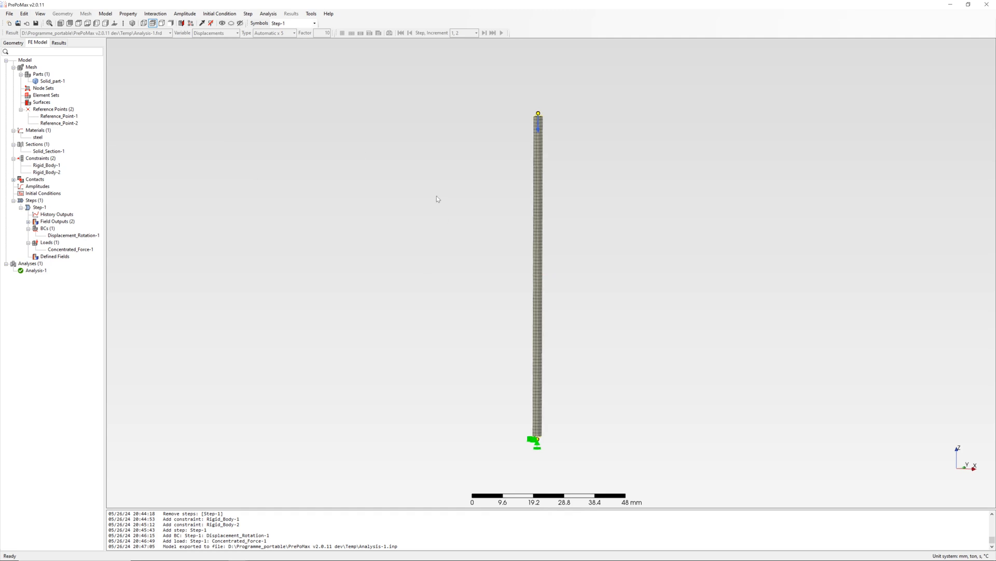
mouse_move(414, 244)
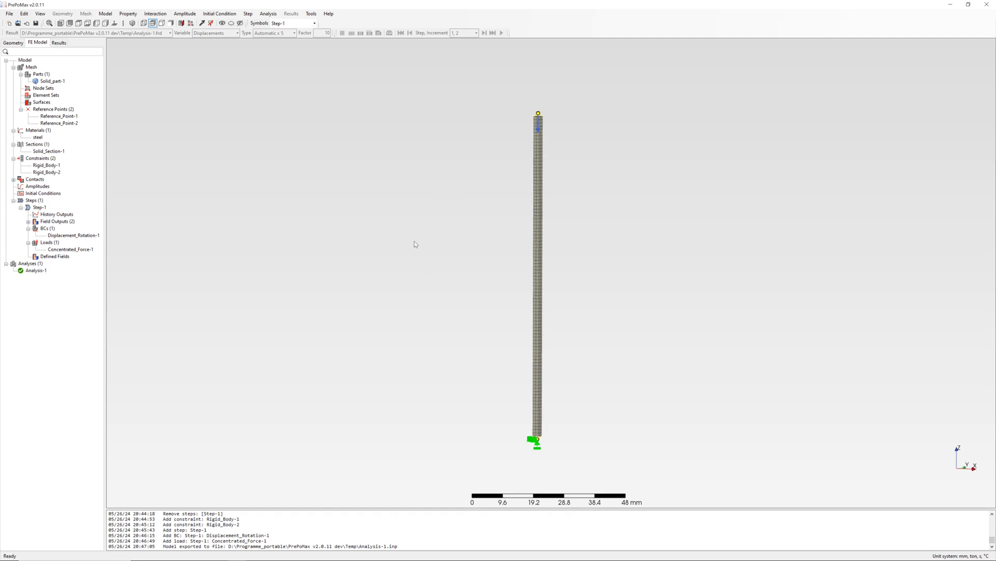
Step: Edit the UR rotation constraints of the bottom Displacement_Rotation-1 support
click(73, 236)
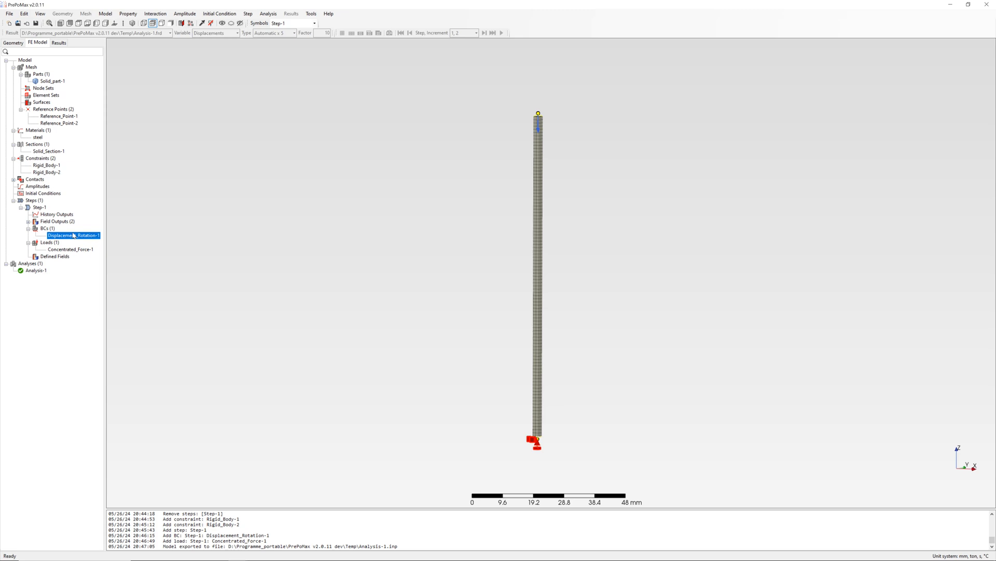
double_click(73, 235)
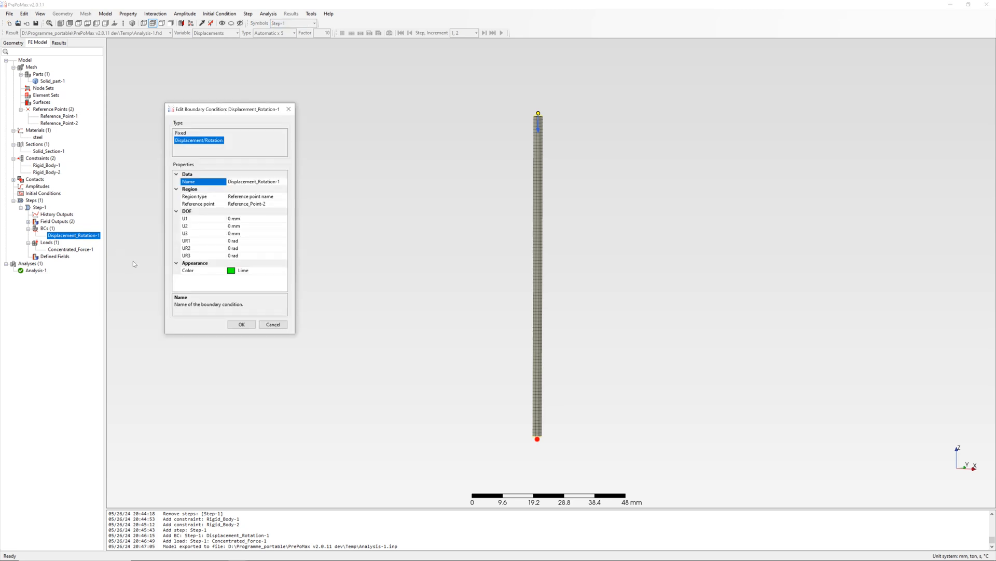
click(203, 239)
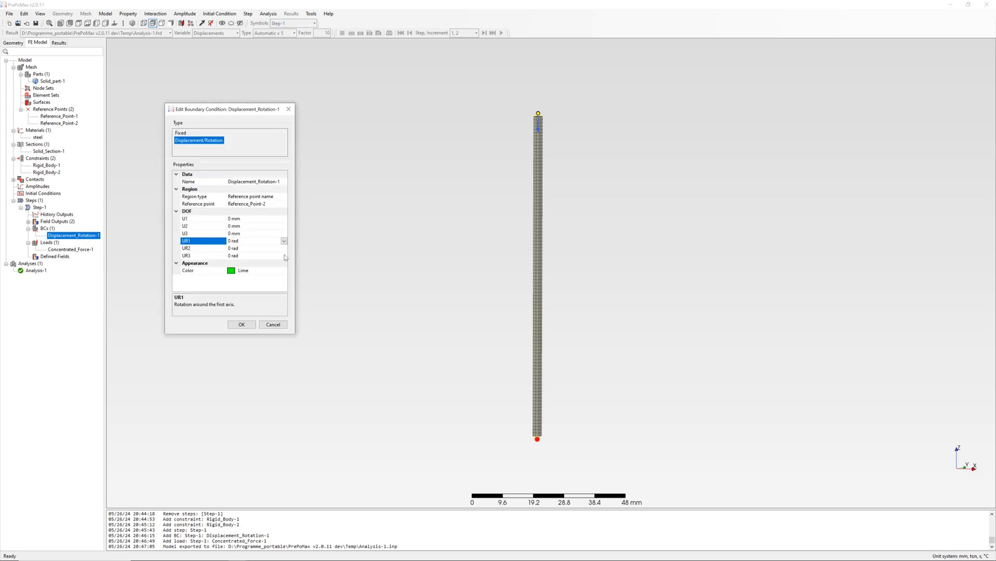
click(240, 324)
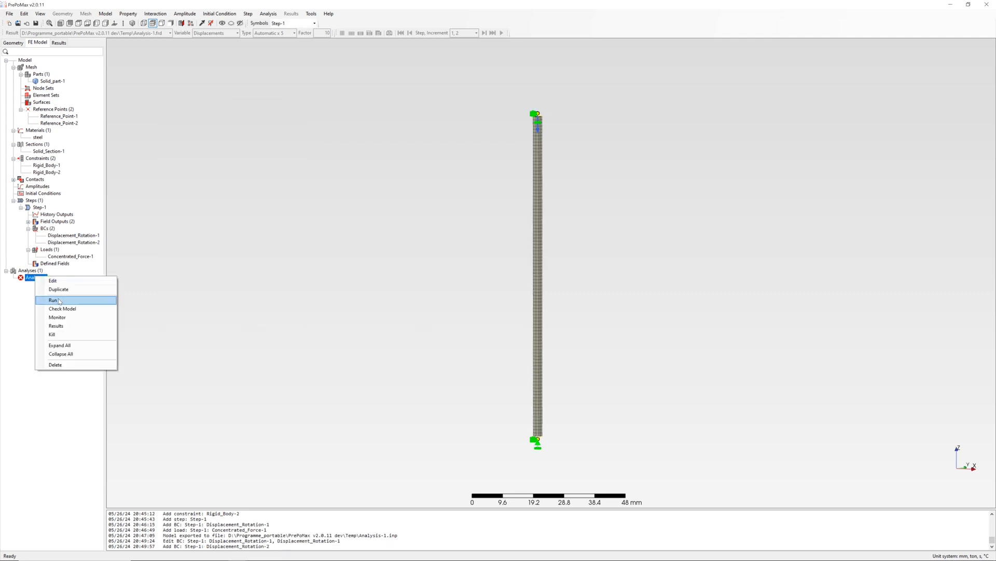
Step: Rerun the analysis and load the bowed mode shape with buckling factor 274.31
click(52, 299)
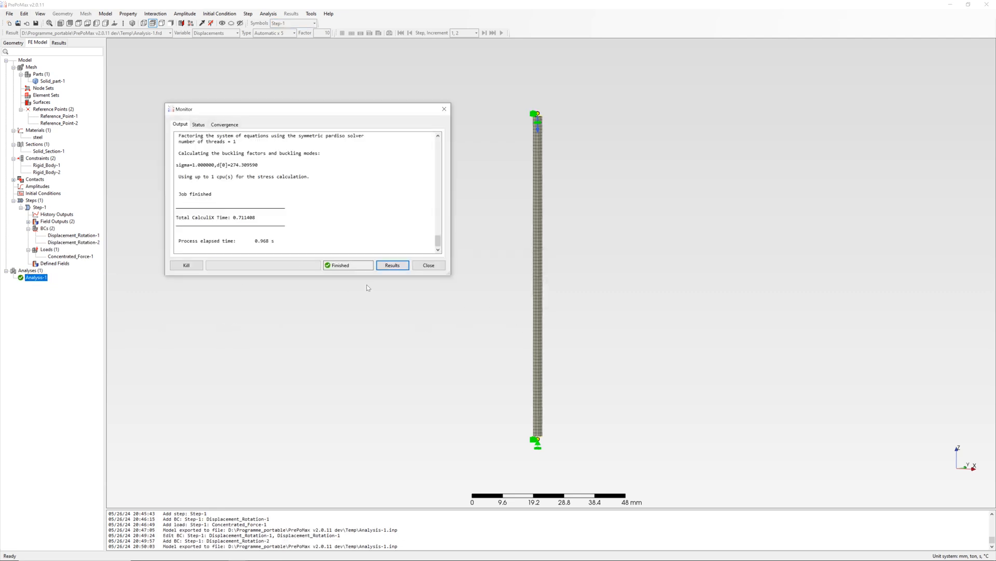
click(393, 264)
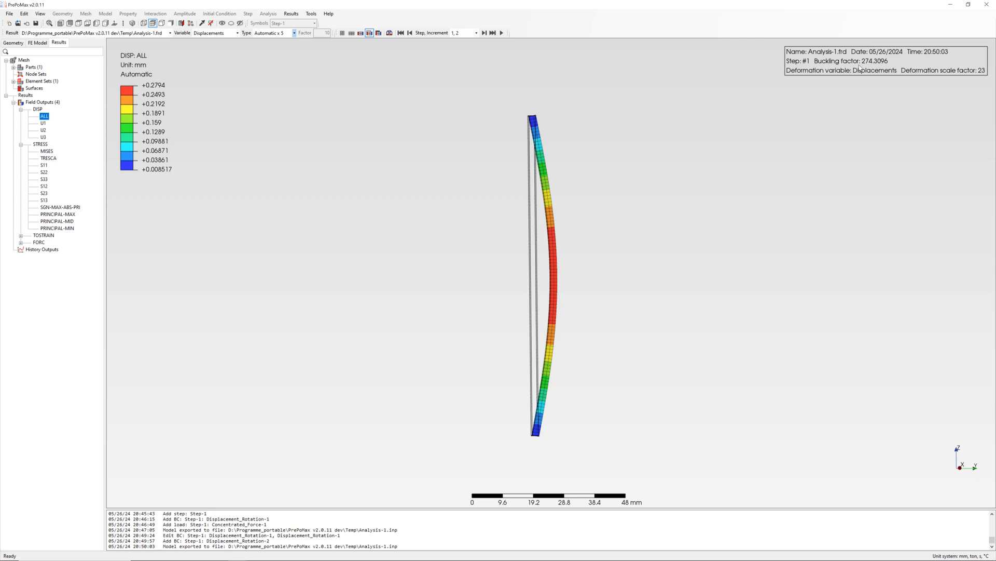
mouse_move(877, 69)
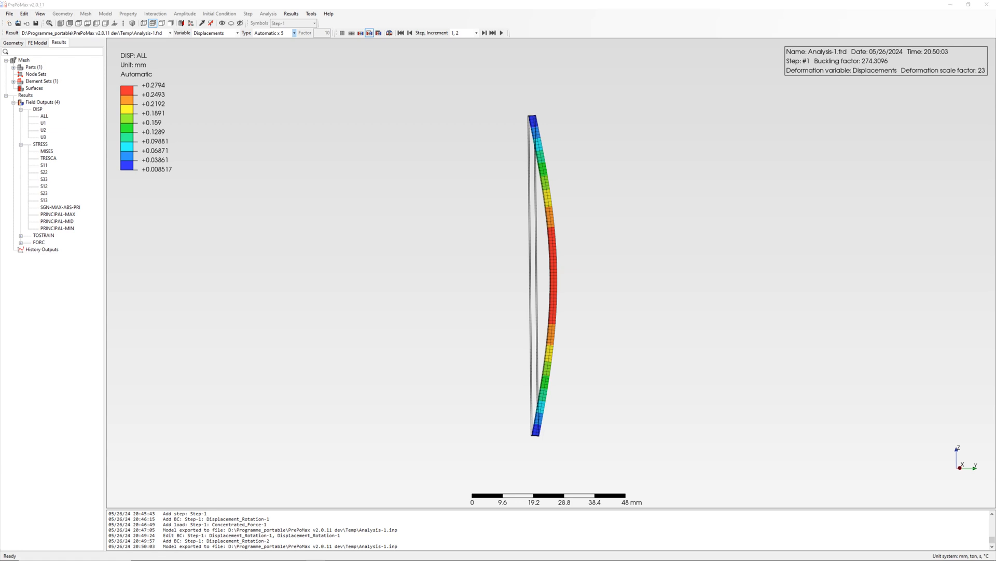
mouse_move(48, 52)
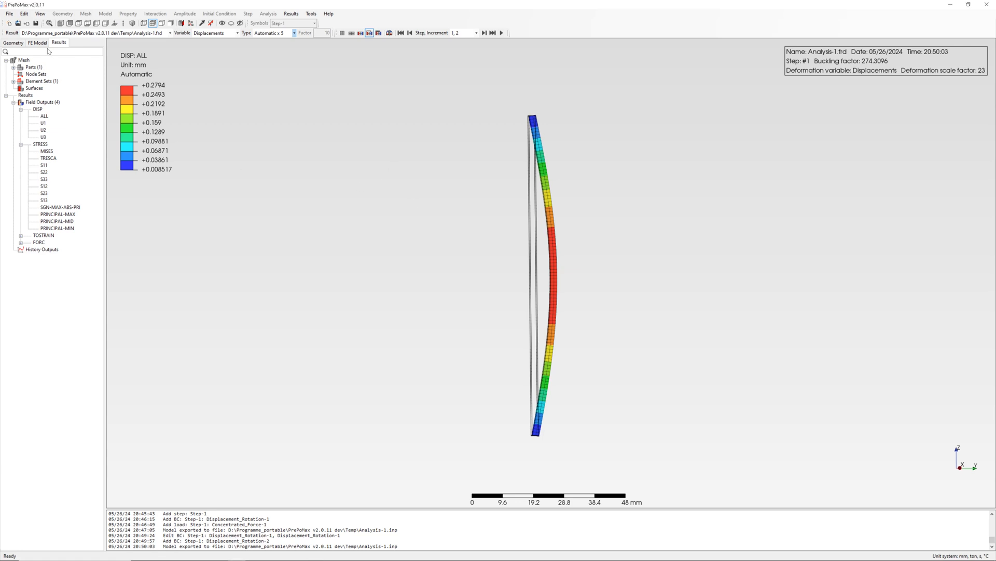
Step: Edit Displacement_Rotation-2 so U3 and UR1 are Unconstrained and rerun Analysis-1
click(37, 42)
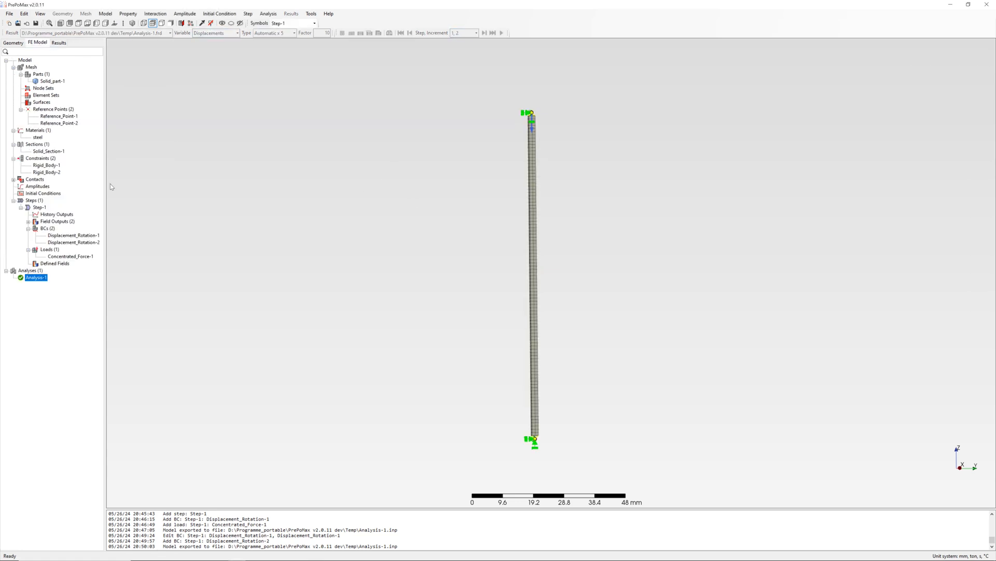
click(73, 235)
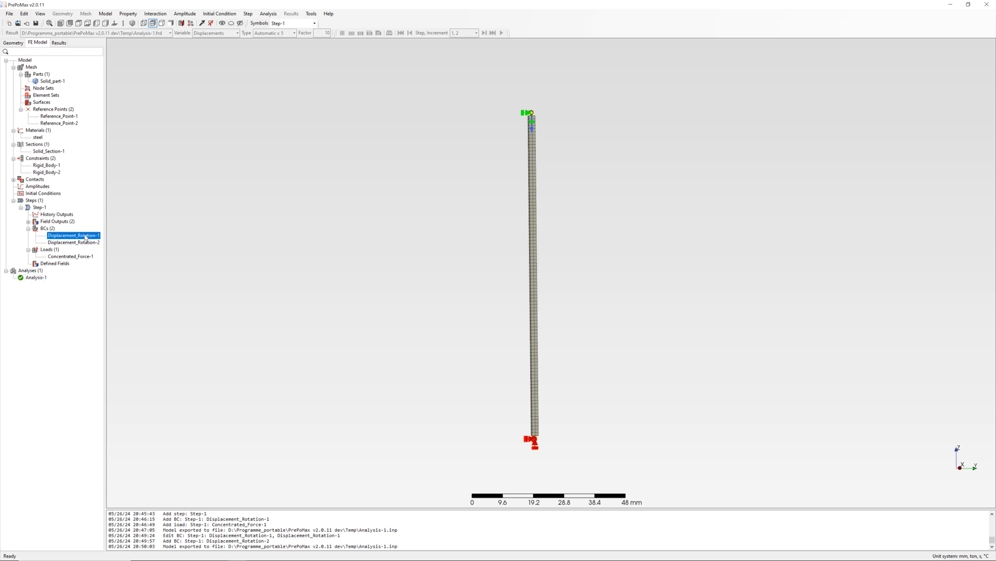
double_click(73, 234)
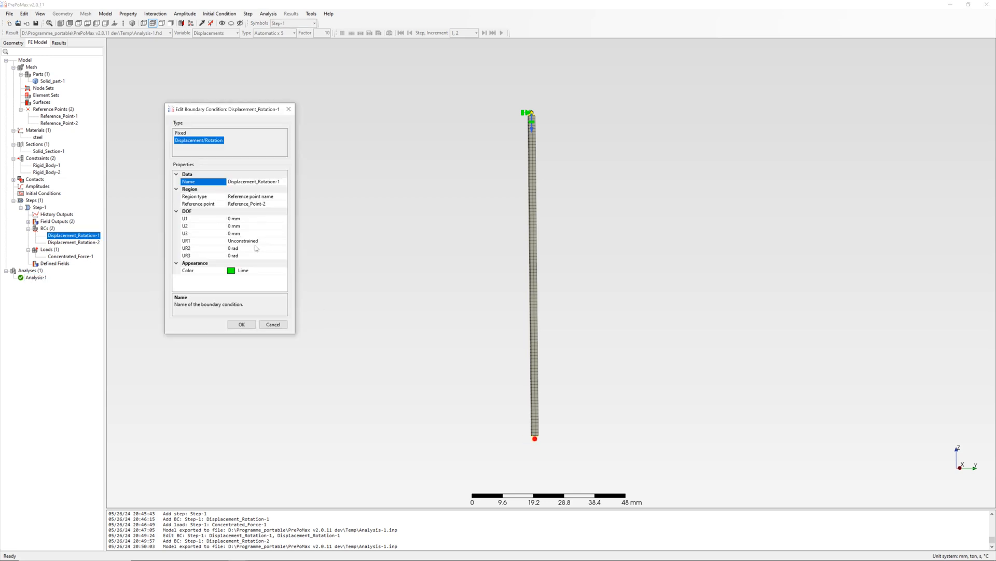
click(204, 240)
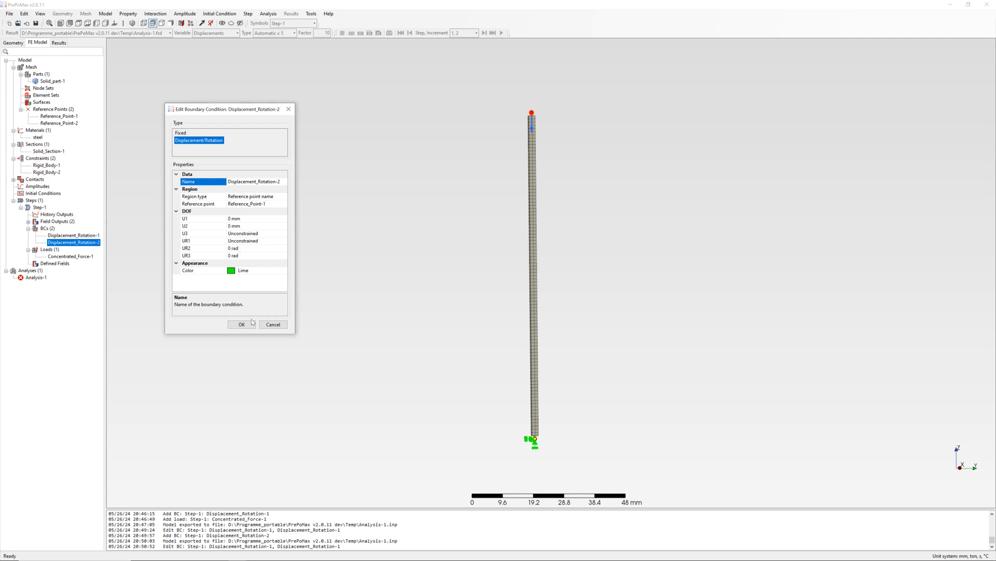
click(240, 324)
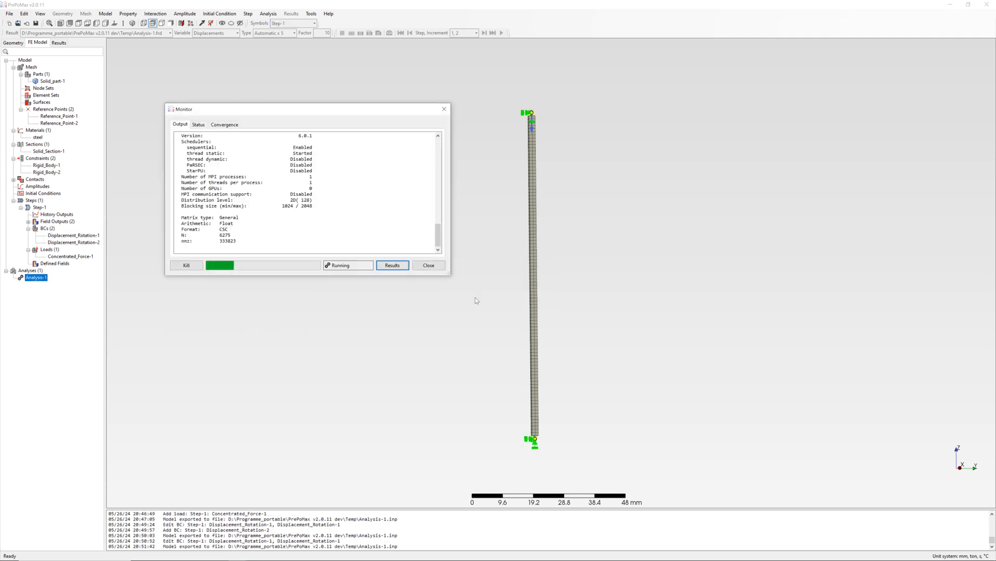
Step: Inspect the asymmetric bowed mode with buckling factor 568.20, then go back to the FE model tree
click(392, 265)
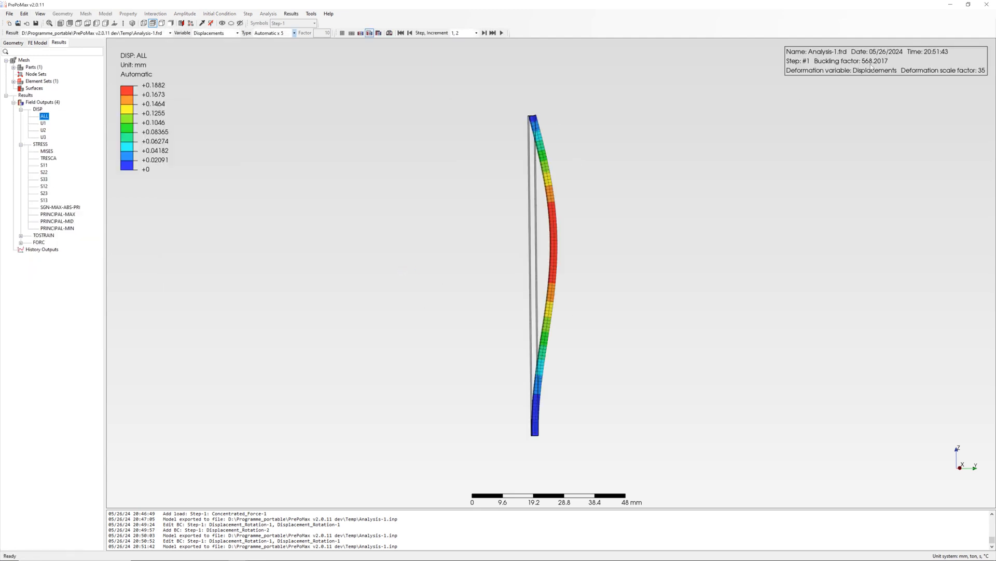
click(37, 43)
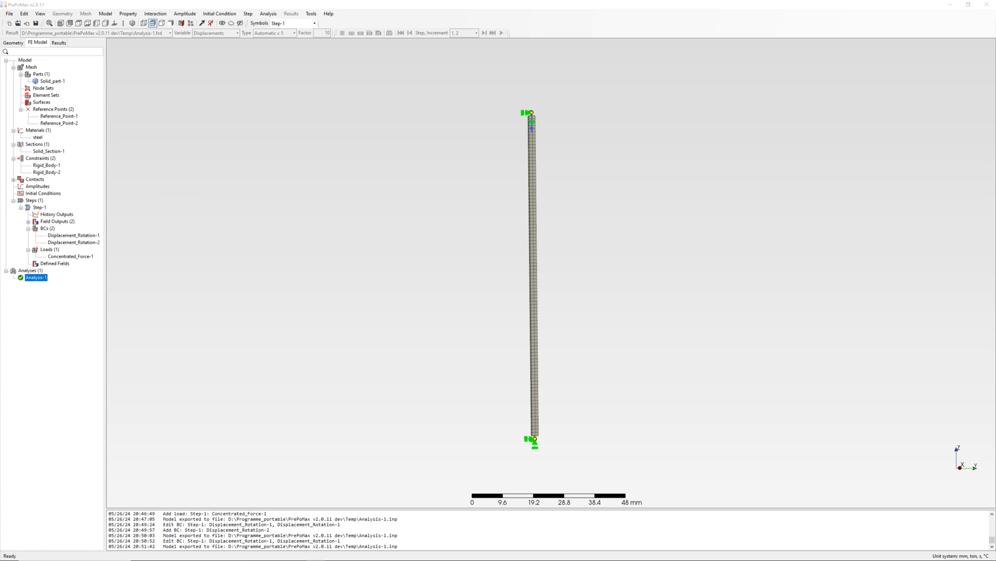
Step: Edit the DOF of Displacement_Rotation-2 once more and rerun, overwriting files, to get factor 1104.92
double_click(72, 241)
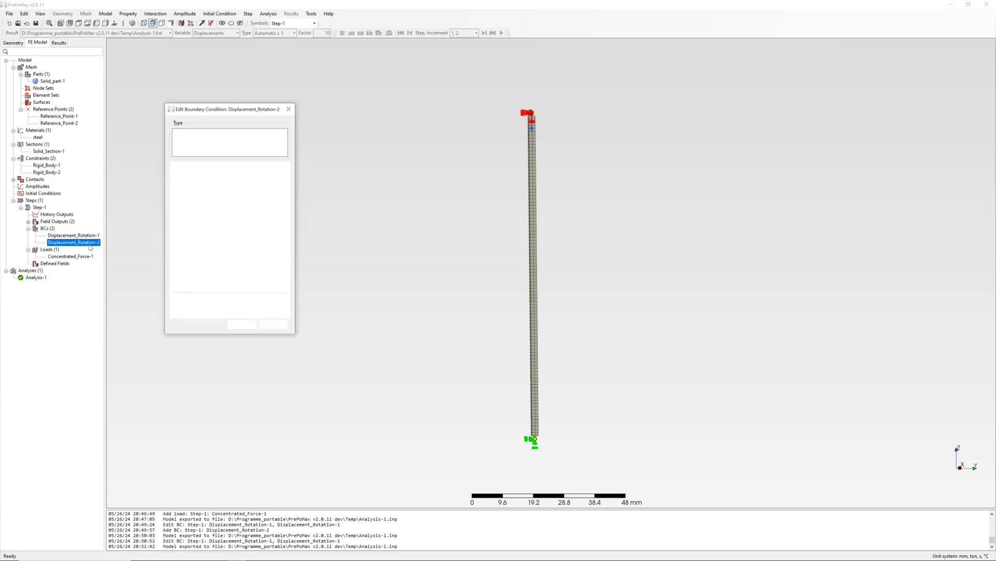
click(198, 140)
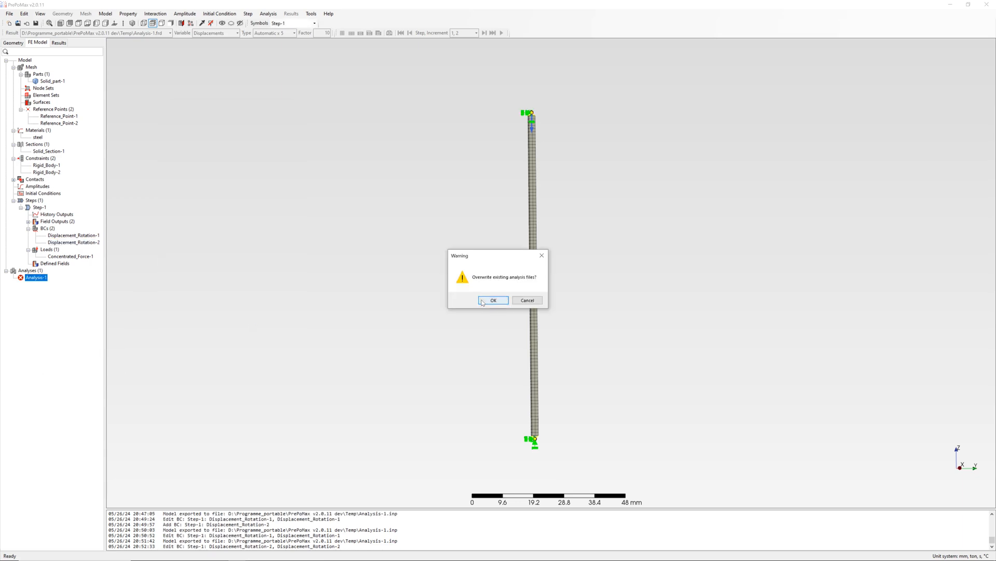
click(493, 299)
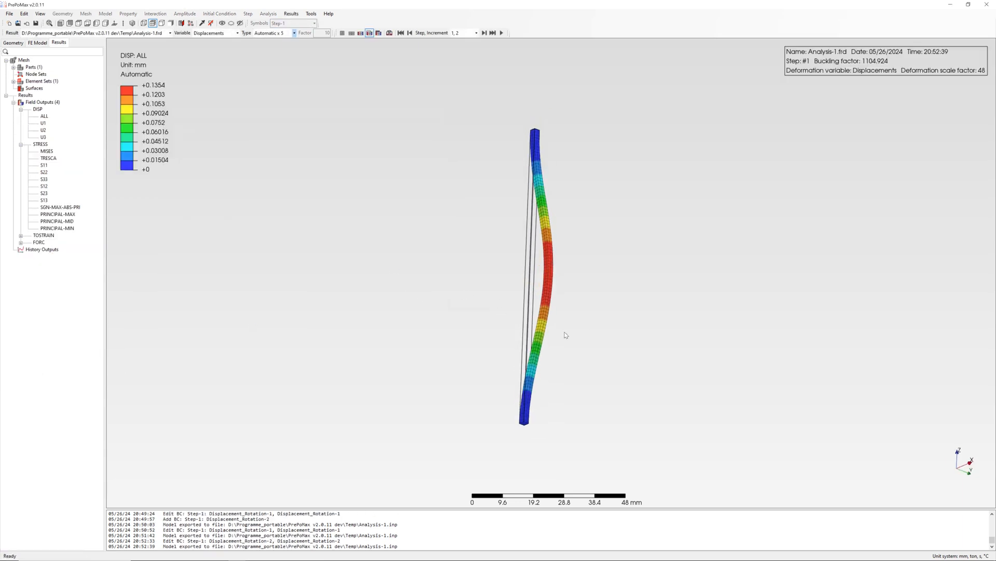